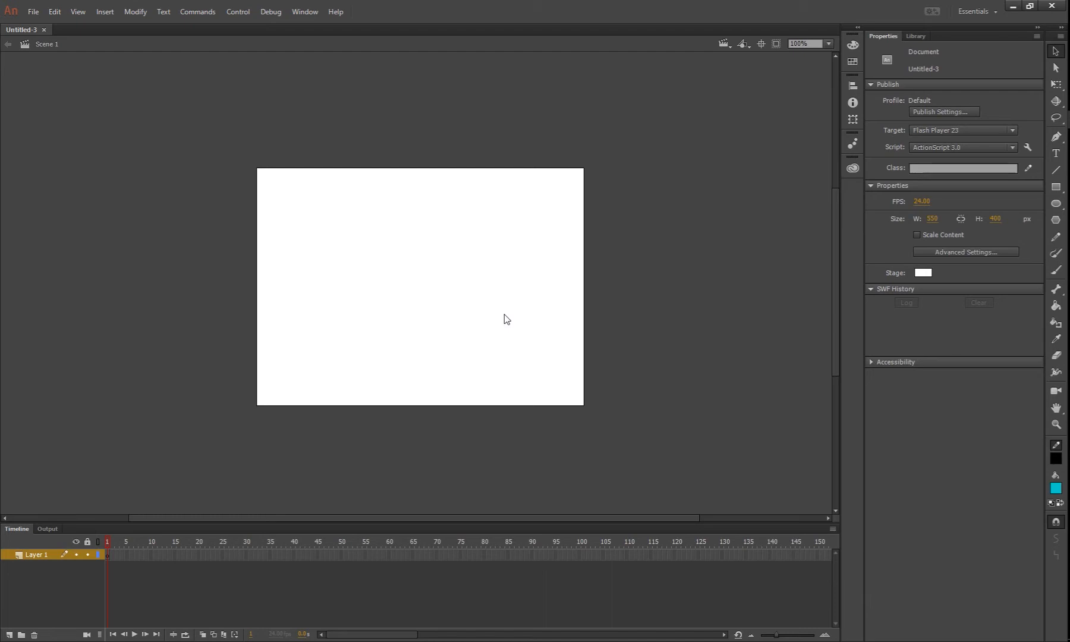
mouse_move(503, 322)
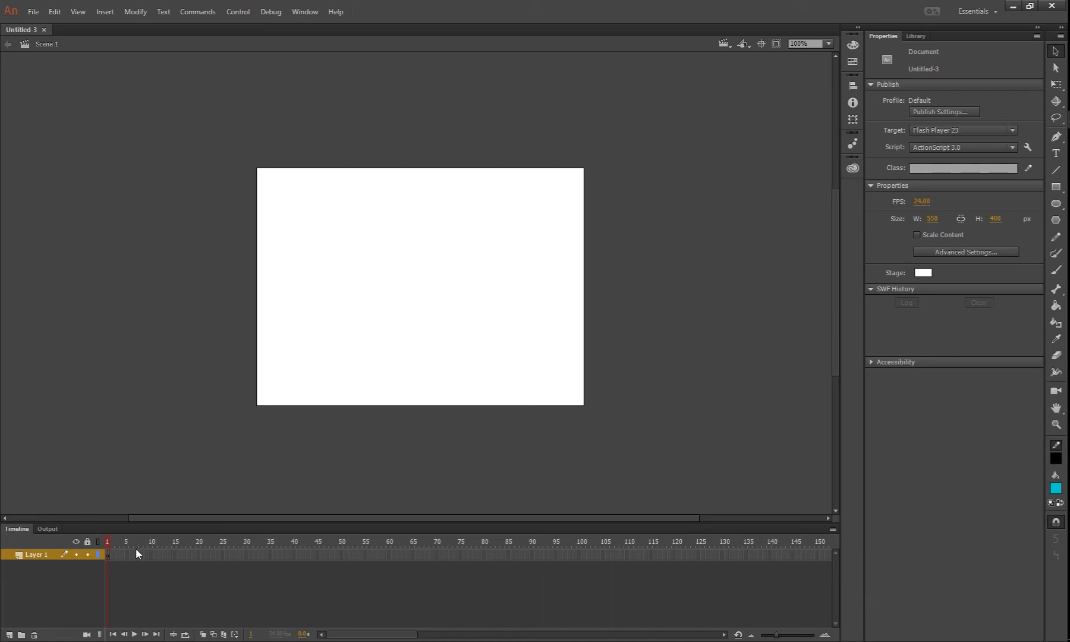
mouse_move(294, 564)
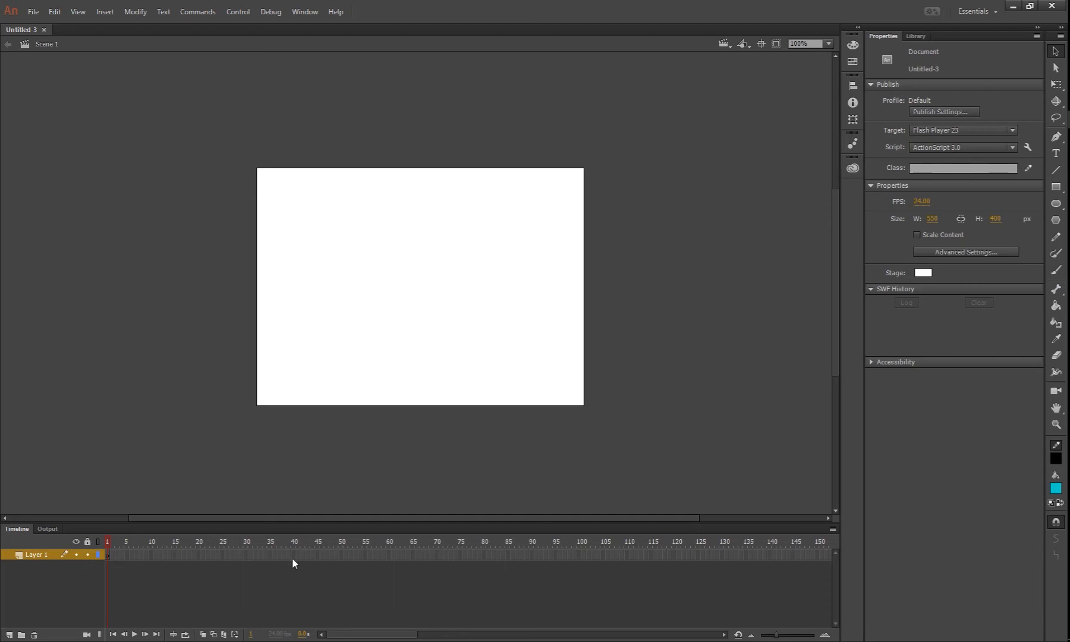
mouse_move(395, 328)
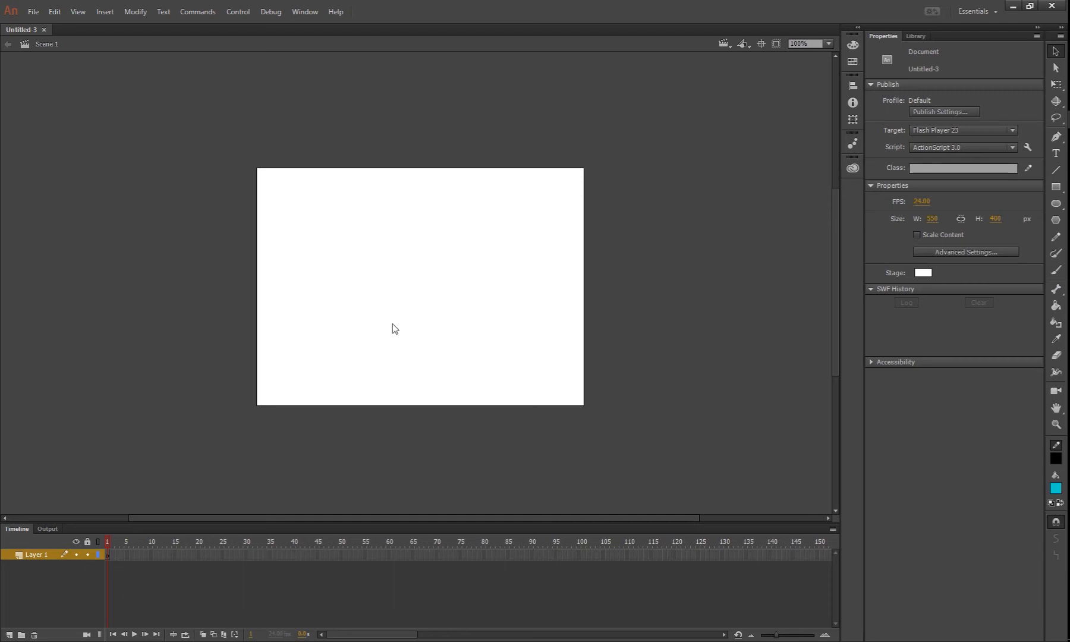
mouse_move(546, 209)
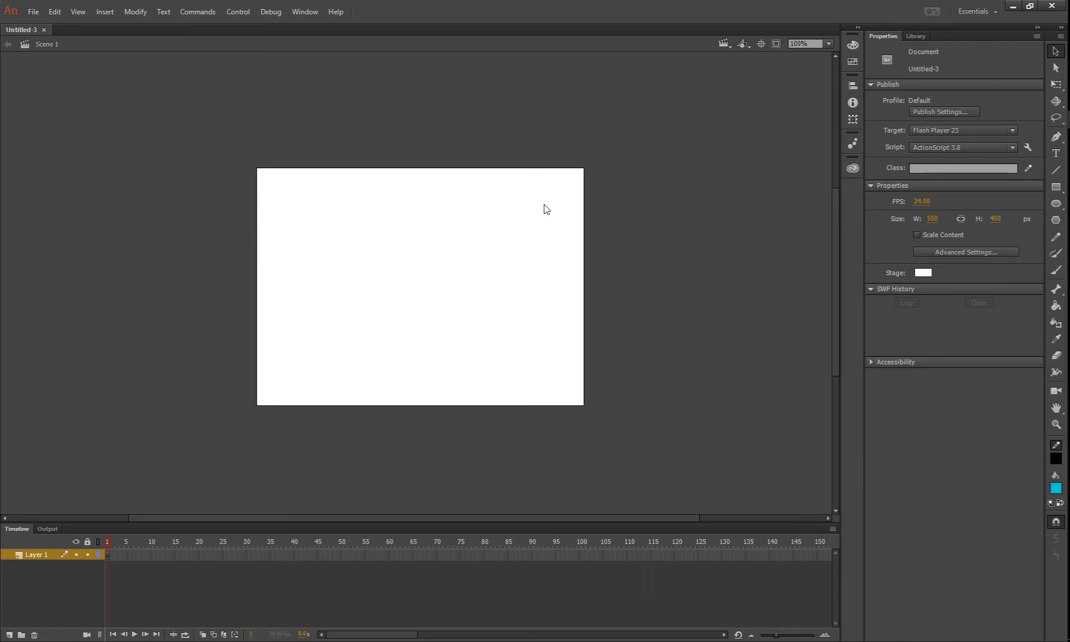
mouse_move(538, 225)
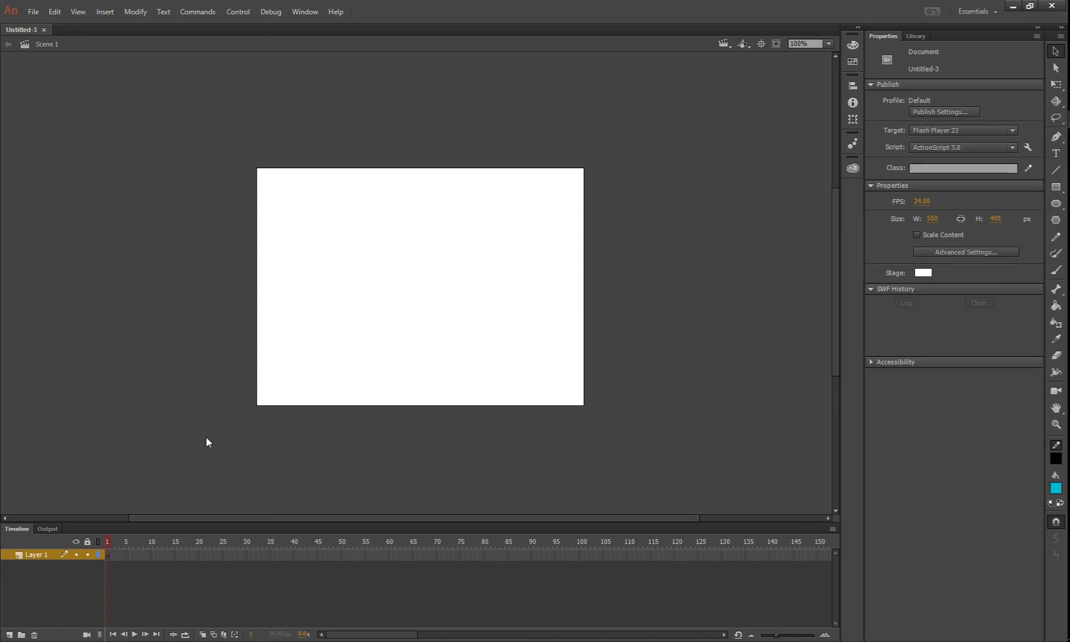
mouse_move(1056, 204)
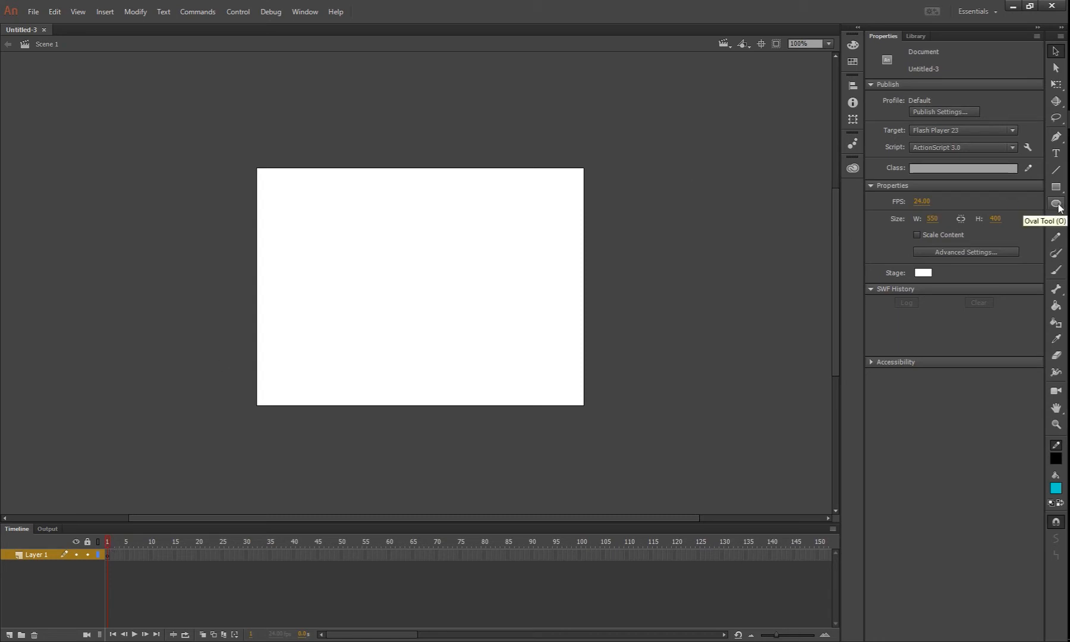
mouse_move(1056, 153)
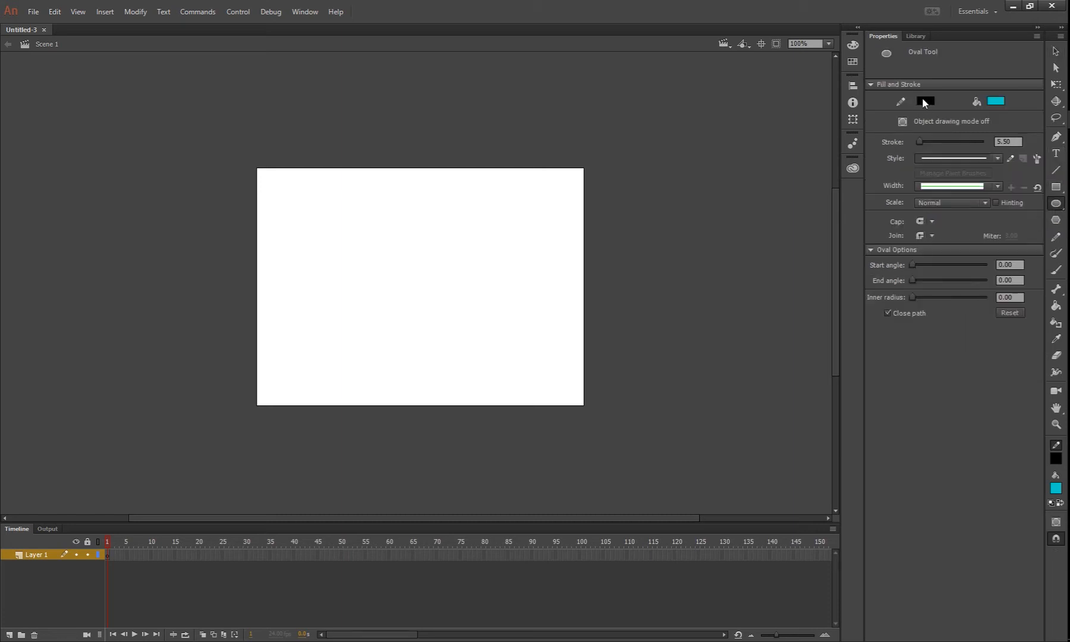
mouse_move(927, 101)
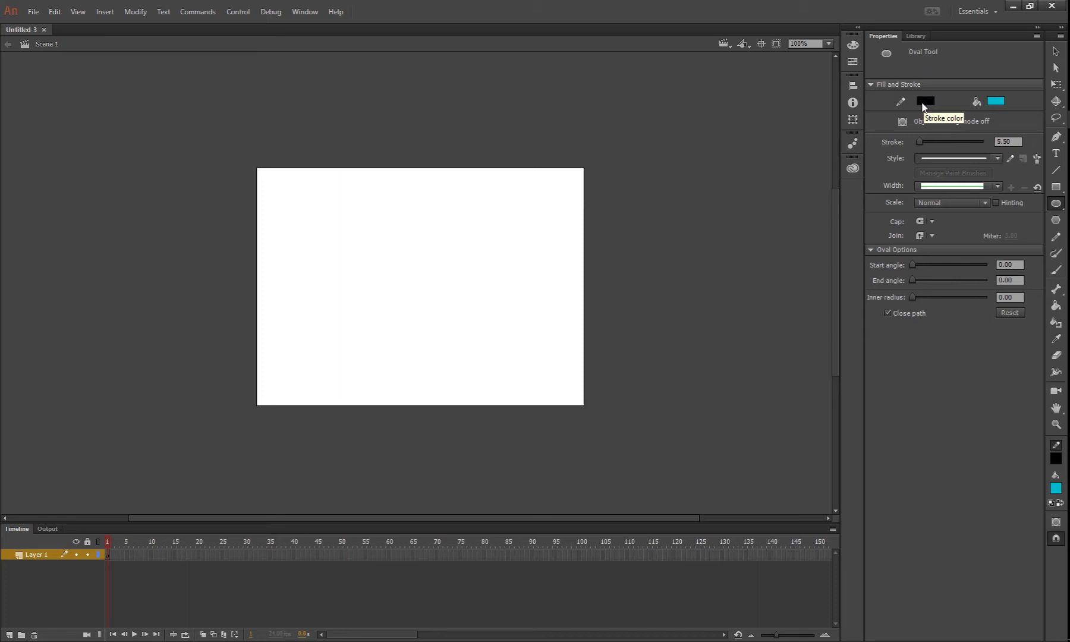
Draw a teal circle with no stroke in the stage's upper left.
left_click(926, 102)
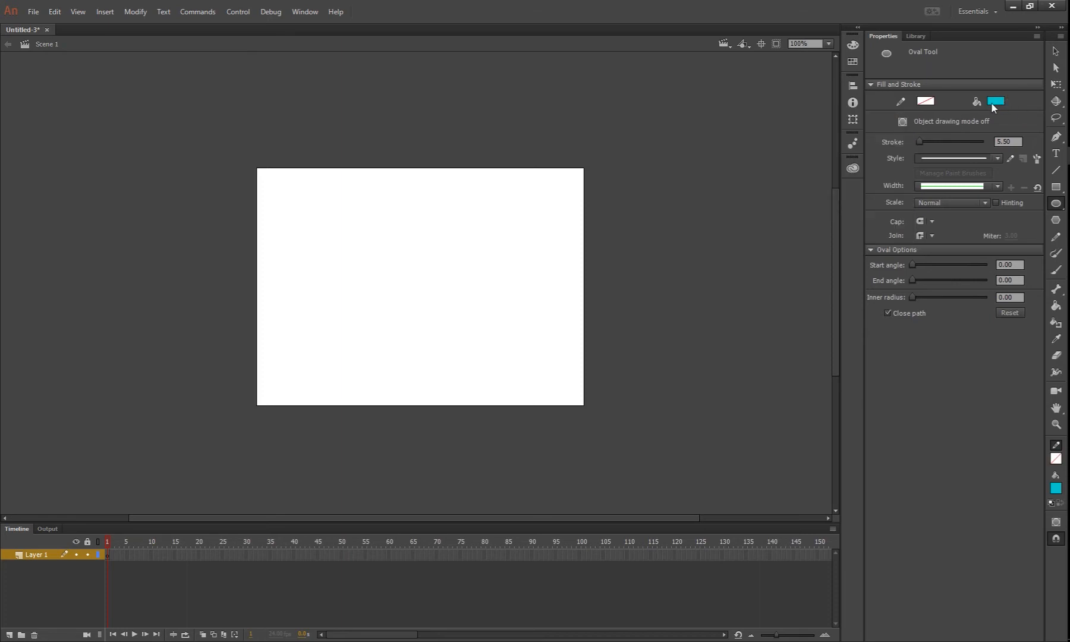
left_click_drag(308, 211, 347, 258)
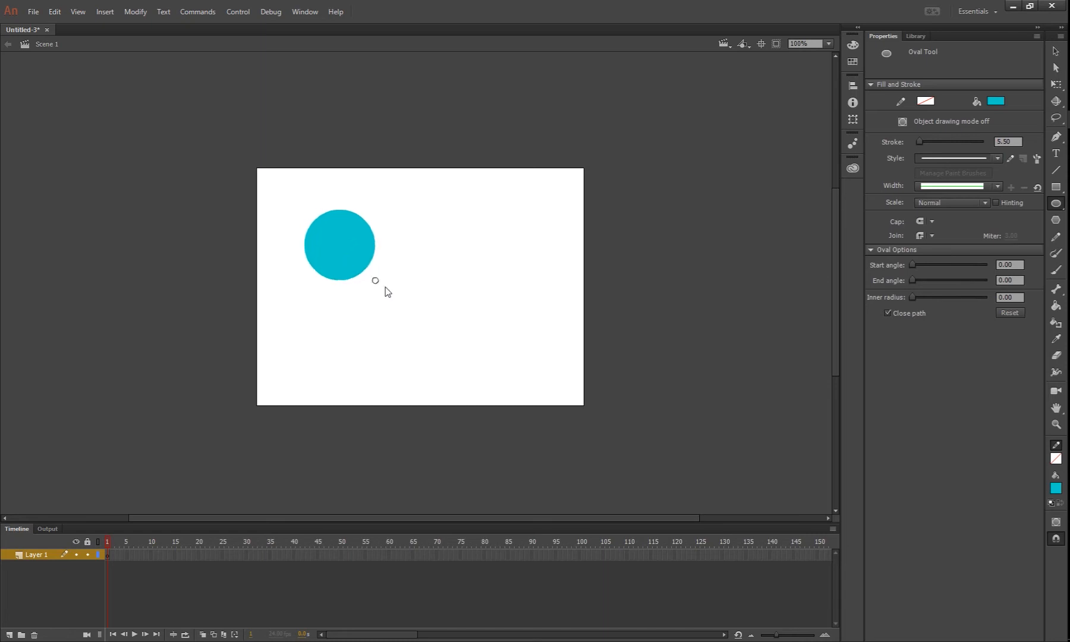
Move the circle with the Selection tool into the stage's top-left corner.
left_click(1053, 51)
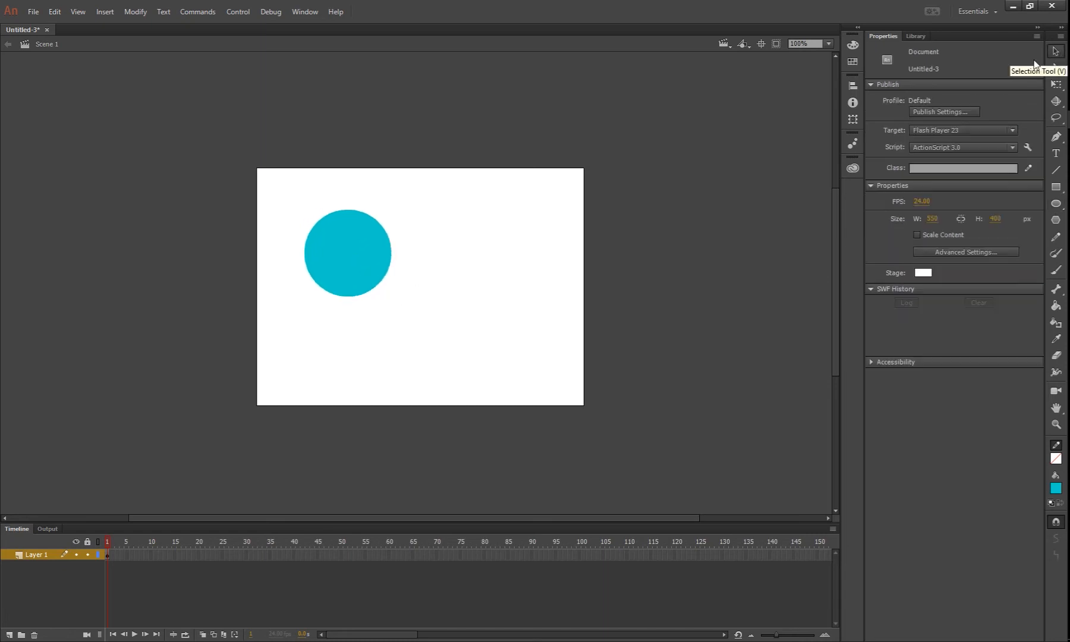
left_click_drag(348, 253, 314, 228)
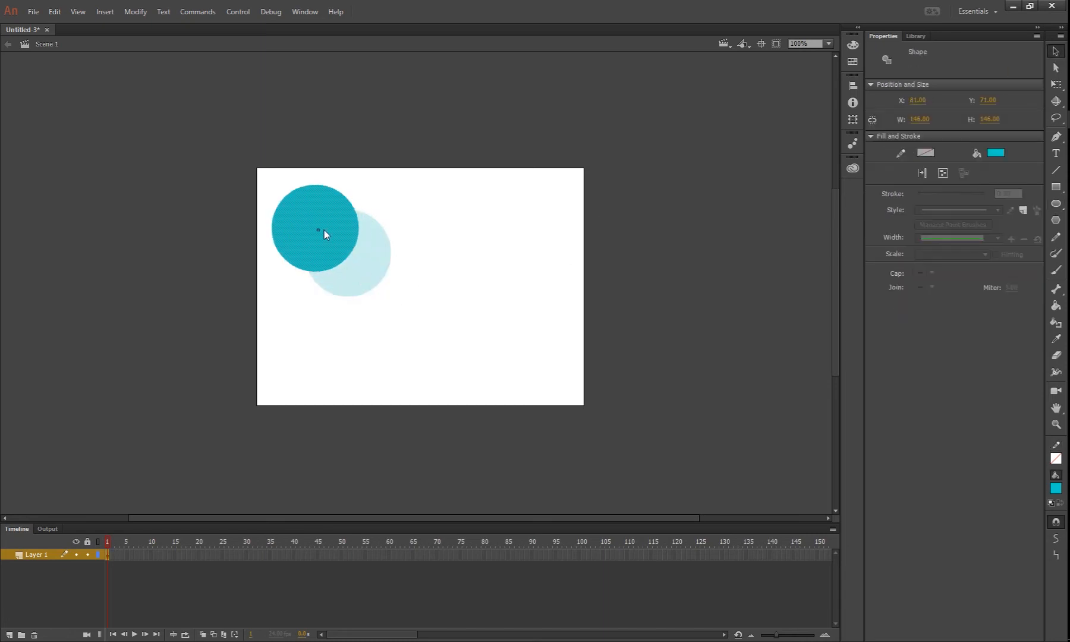
left_click_drag(326, 231, 316, 220)
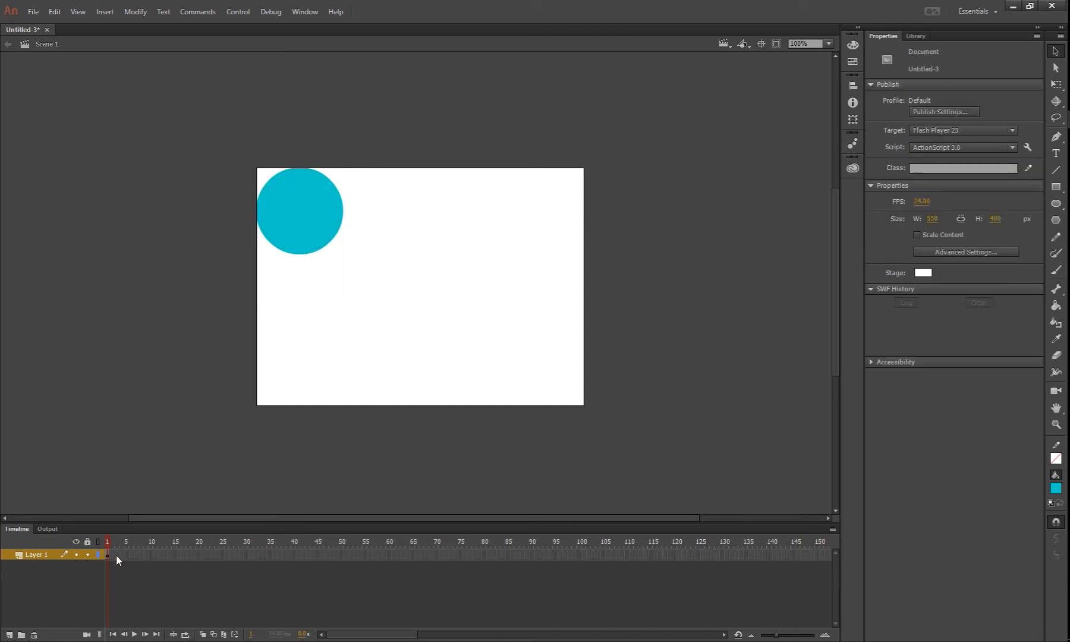
Insert a keyframe at frame 30 on the circle's layer (F6).
left_click(178, 555)
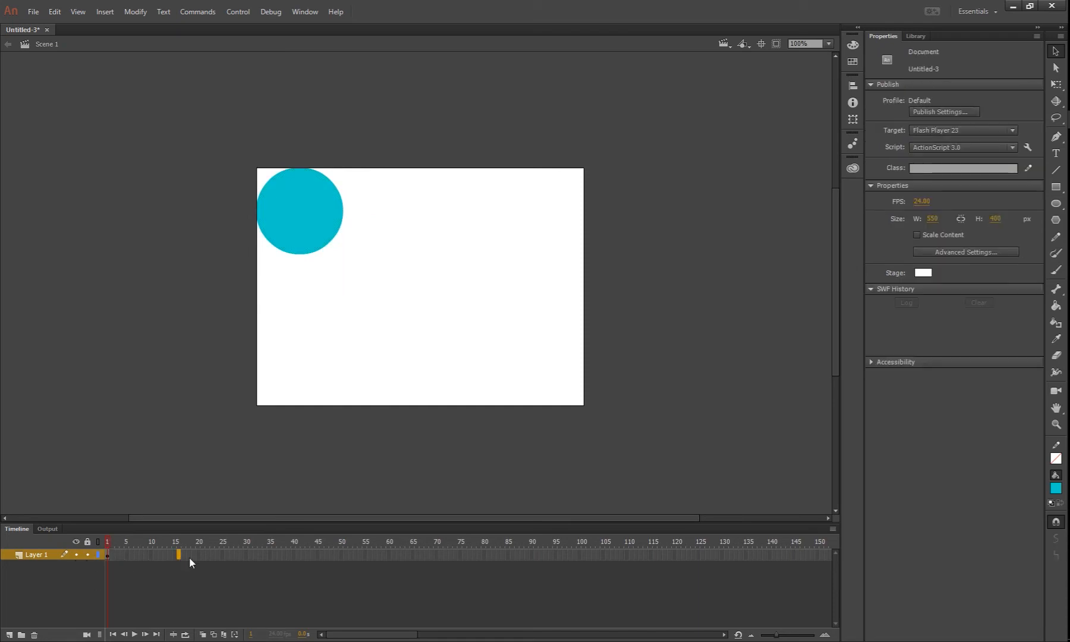
left_click(246, 554)
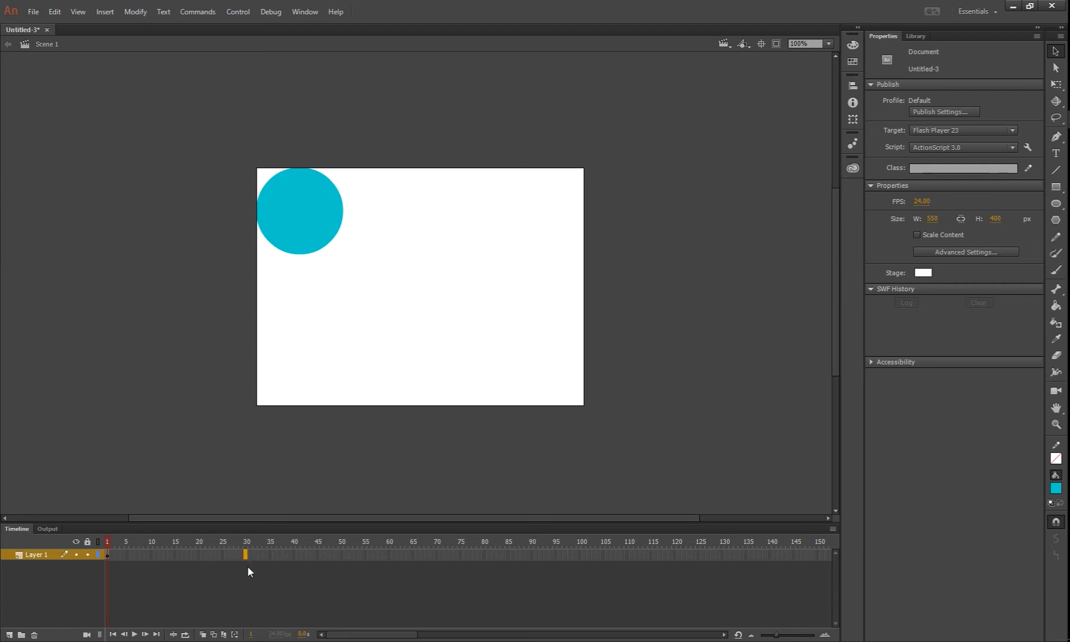
key("F6")
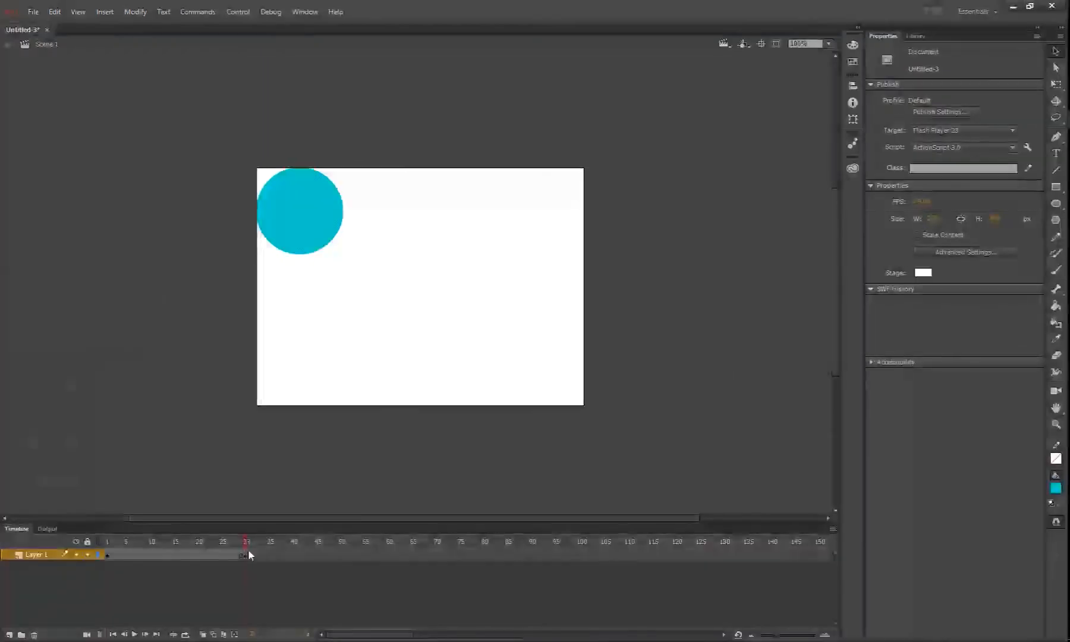
left_click(246, 555)
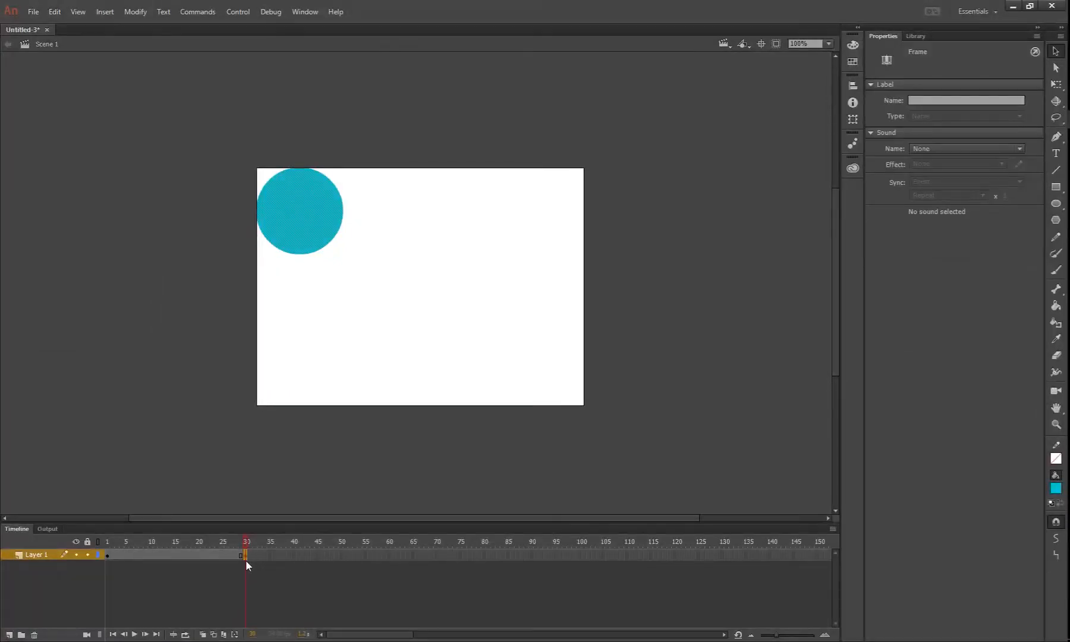
Scrub between frames 1 and 30 to check the circle, nudging it toward the stage centre.
left_click(107, 542)
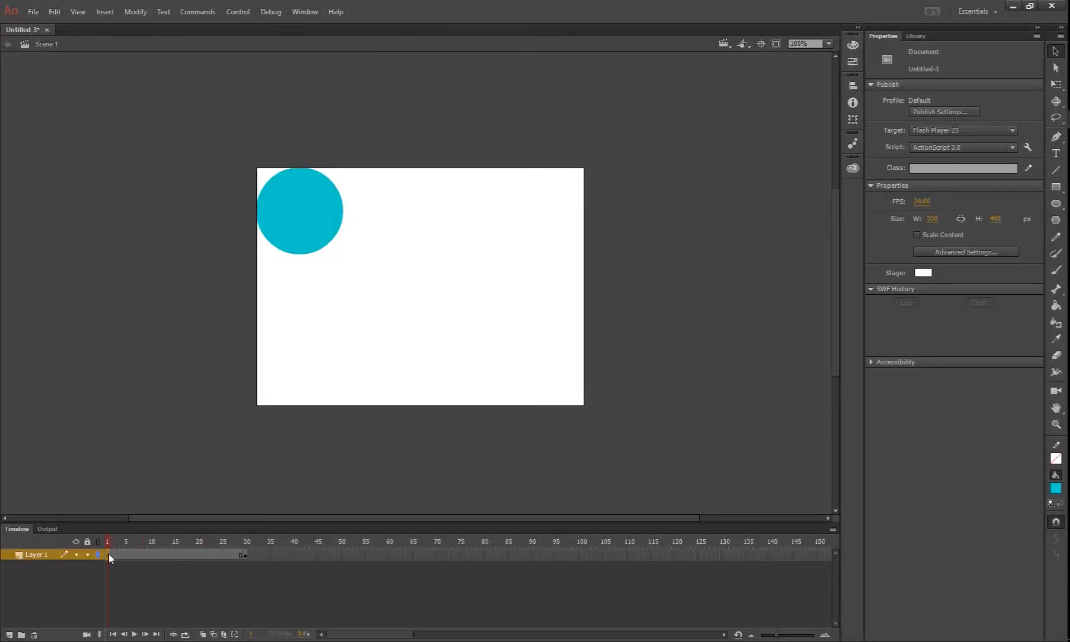
left_click(200, 542)
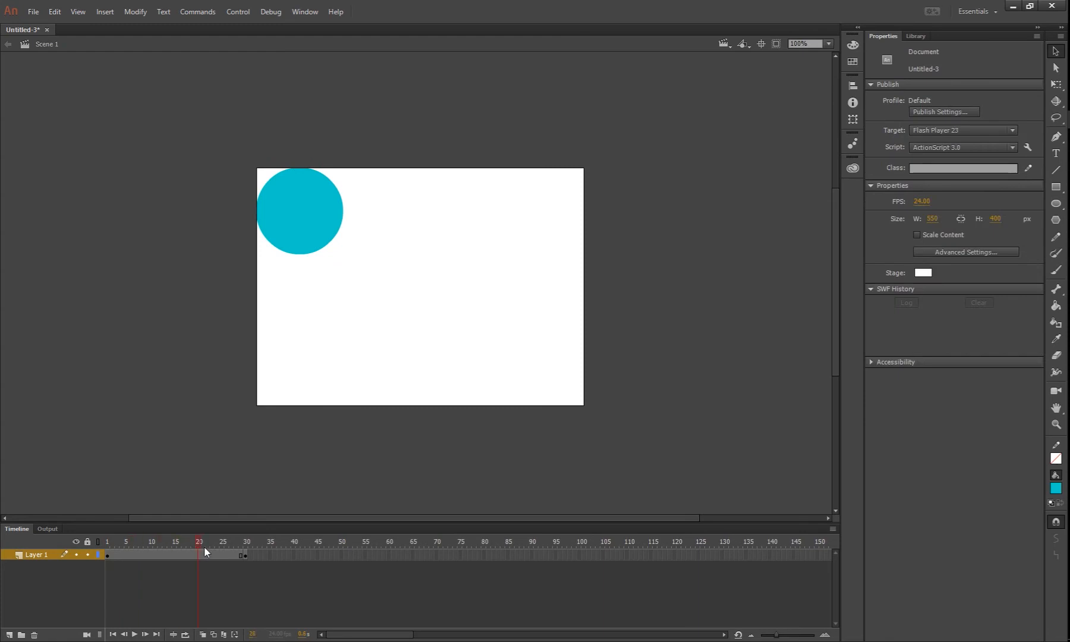
left_click(245, 542)
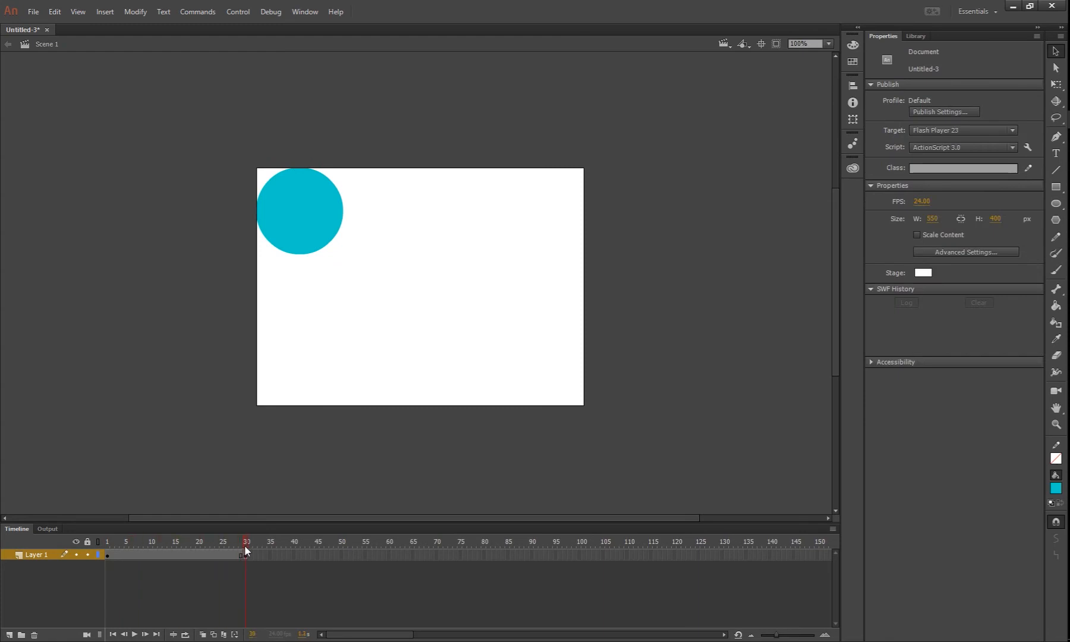
left_click(243, 541)
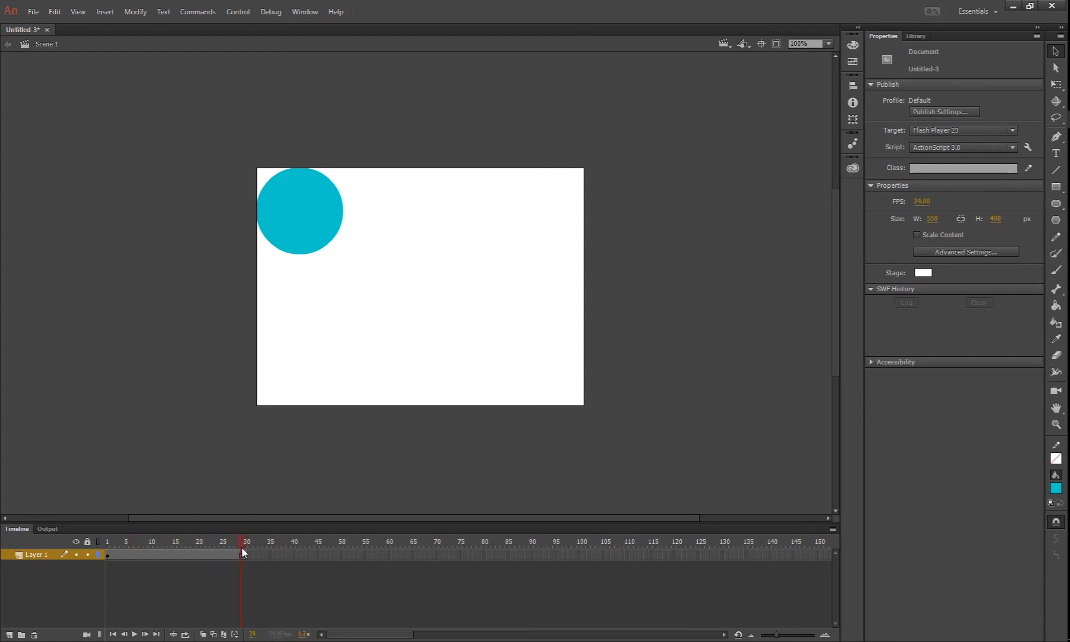
left_click(107, 542)
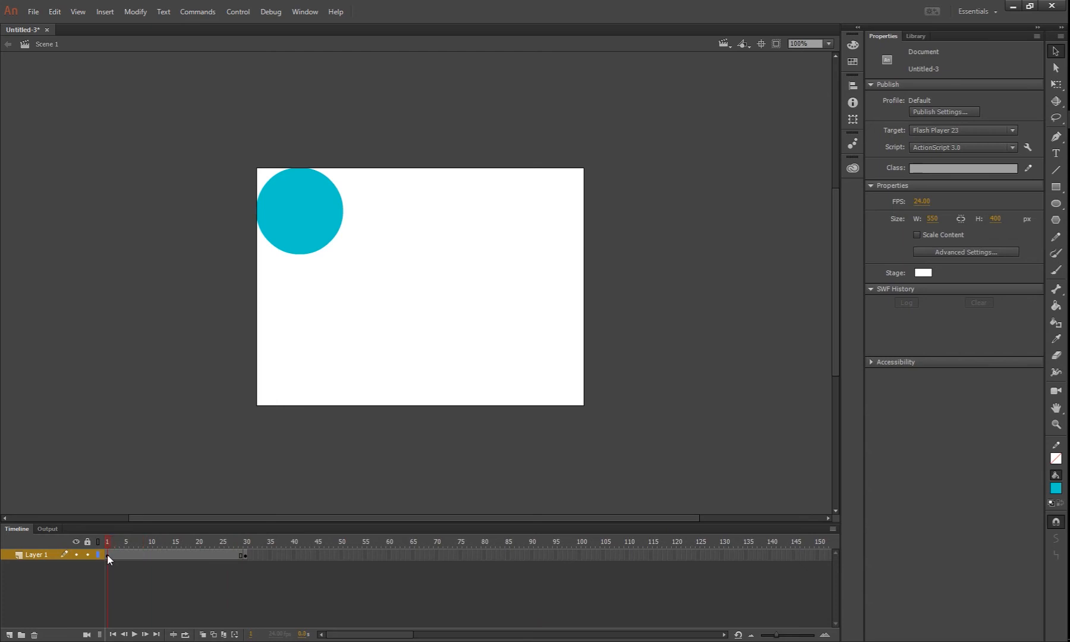
left_click(243, 541)
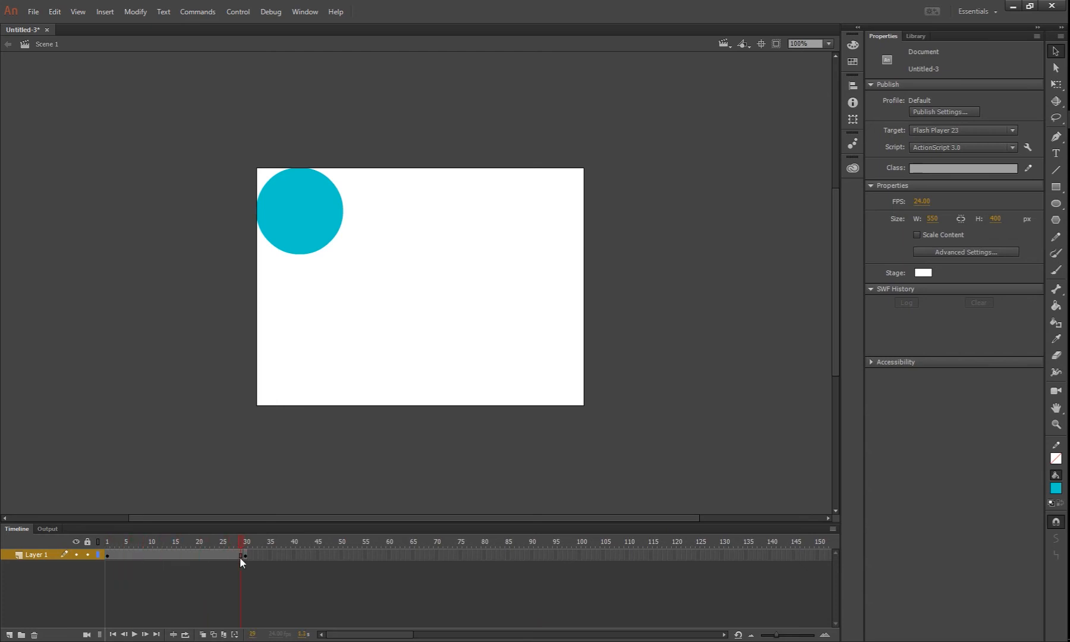
left_click(107, 541)
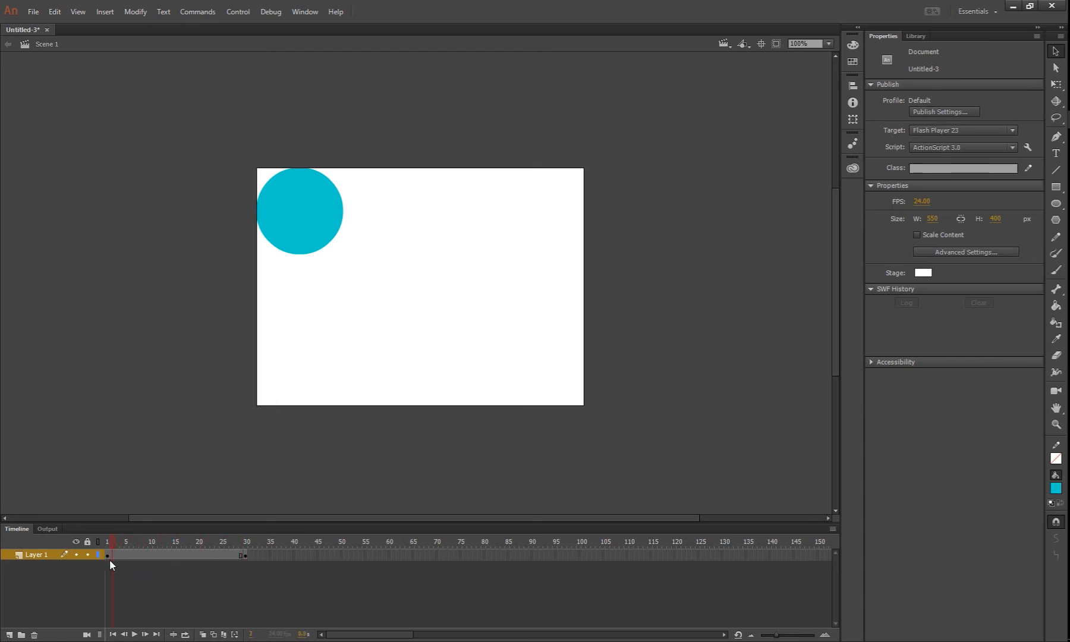
left_click_drag(299, 210, 369, 287)
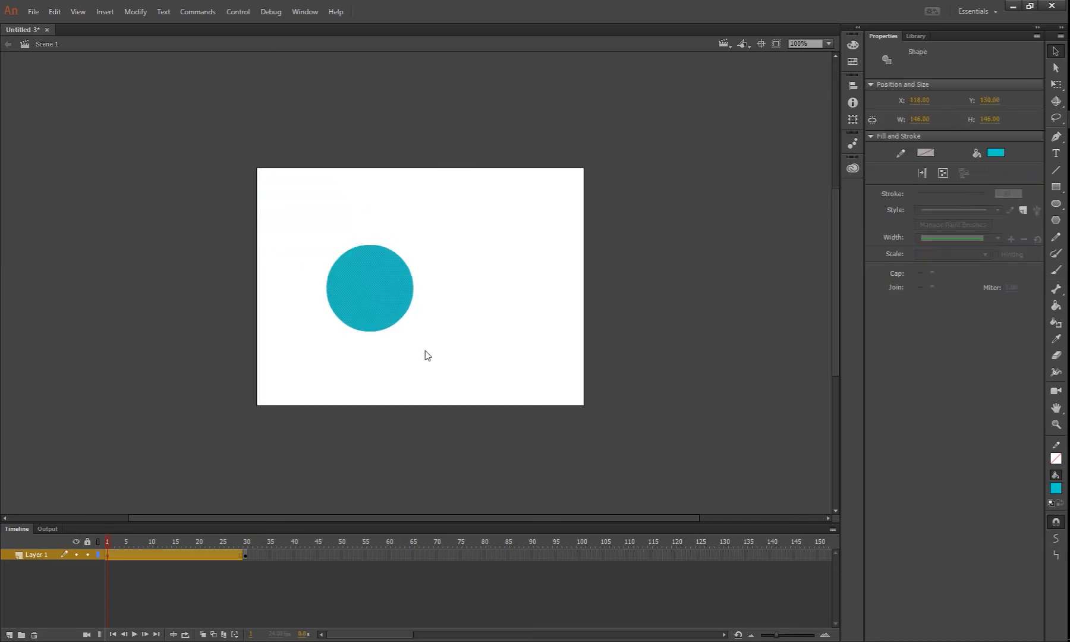
left_click(152, 541)
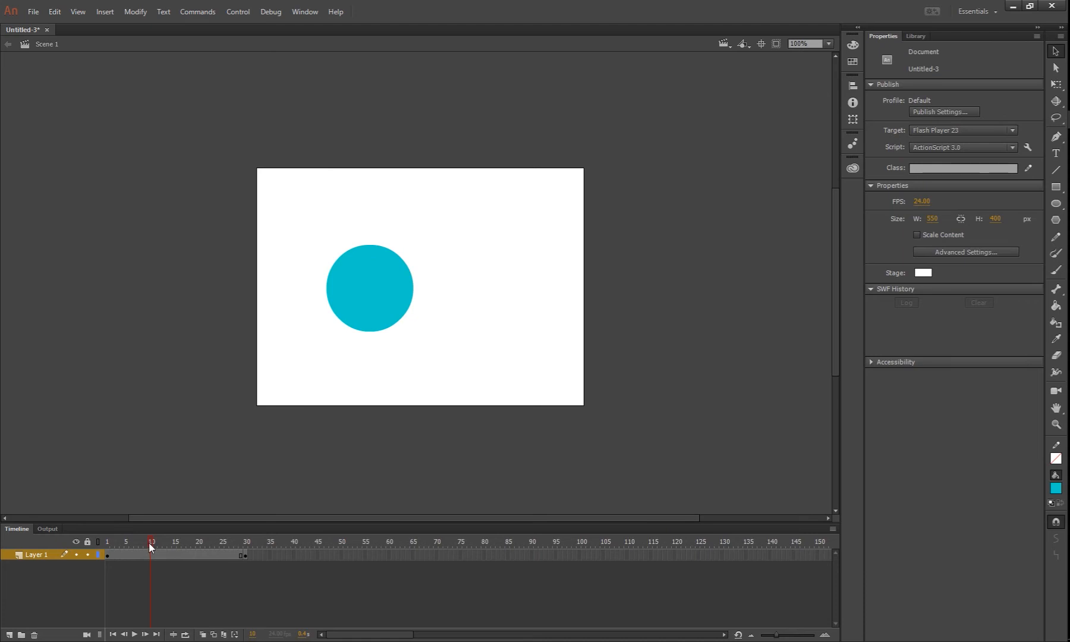
left_click(215, 541)
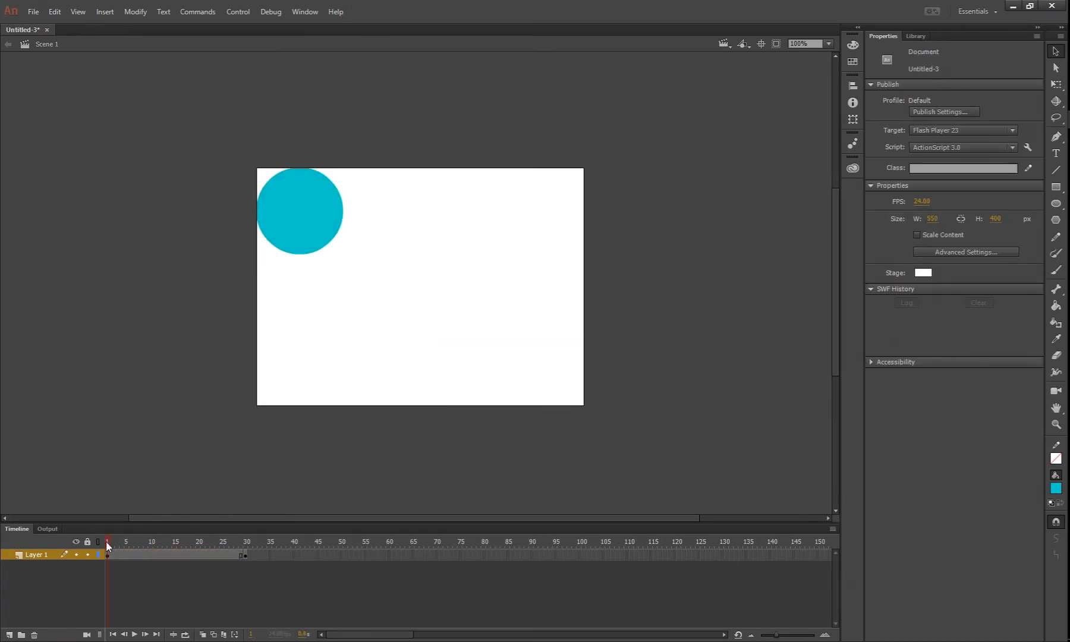
At frame 30, move the teal circle into the stage's bottom-right corner.
left_click(246, 542)
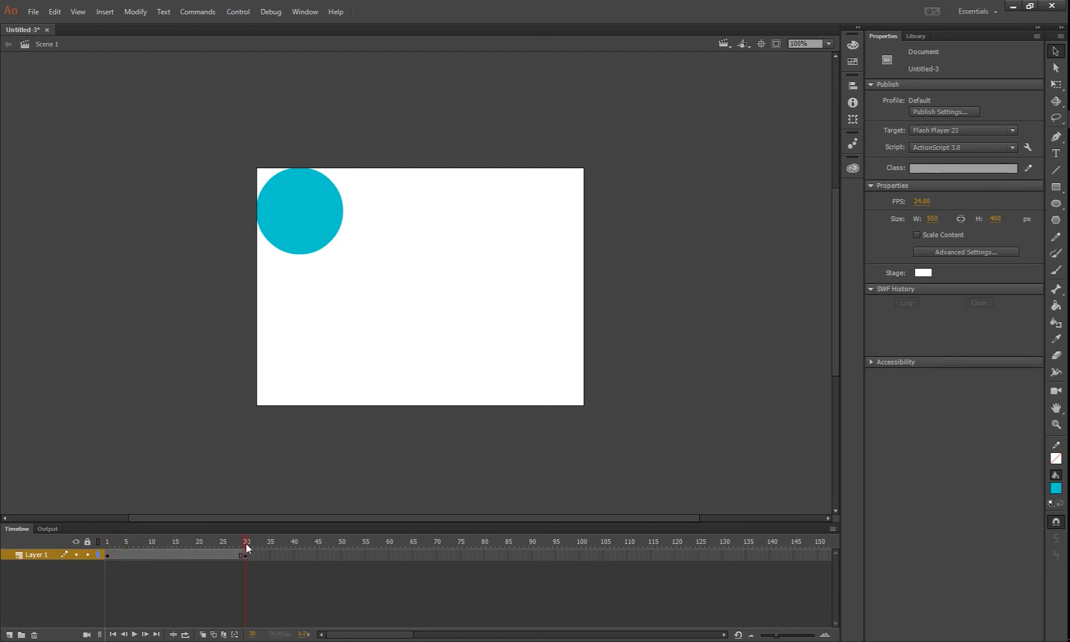
mouse_move(330, 333)
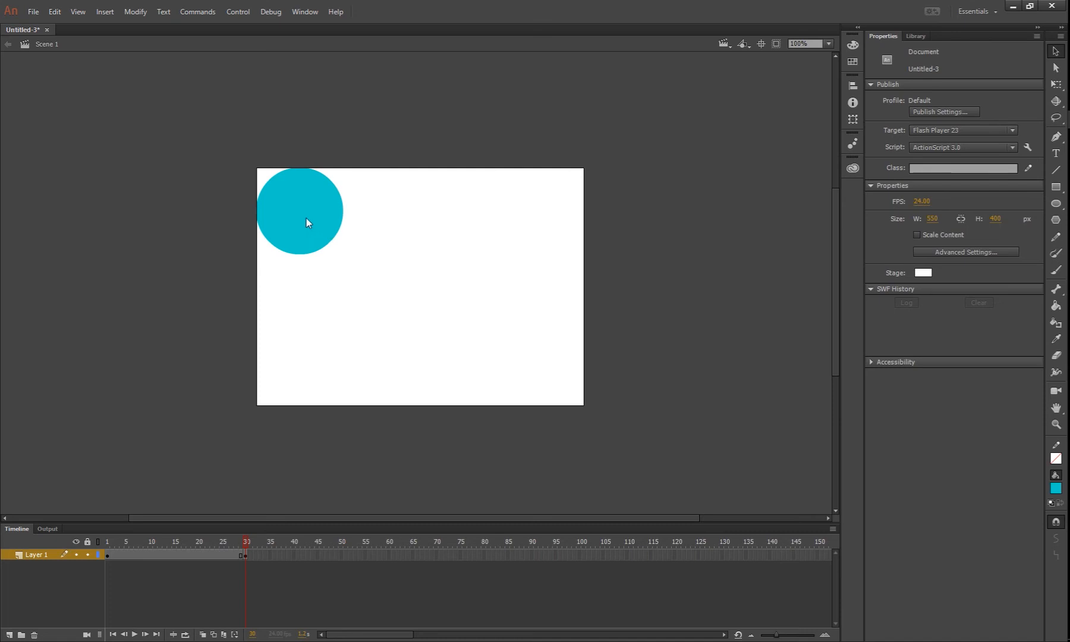
left_click_drag(306, 212, 539, 354)
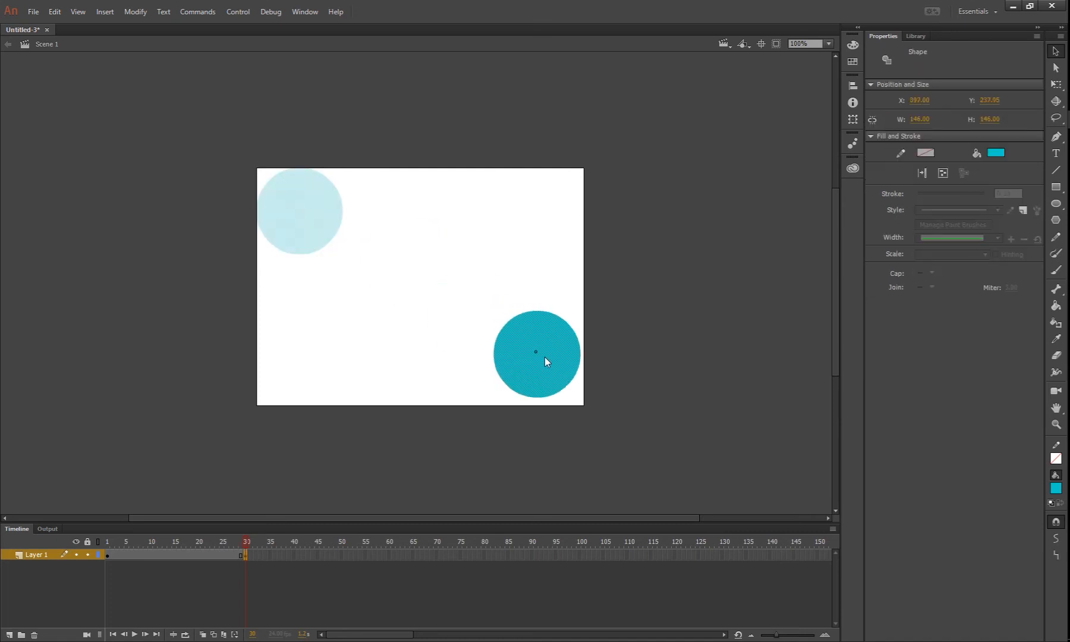
left_click_drag(536, 352, 539, 364)
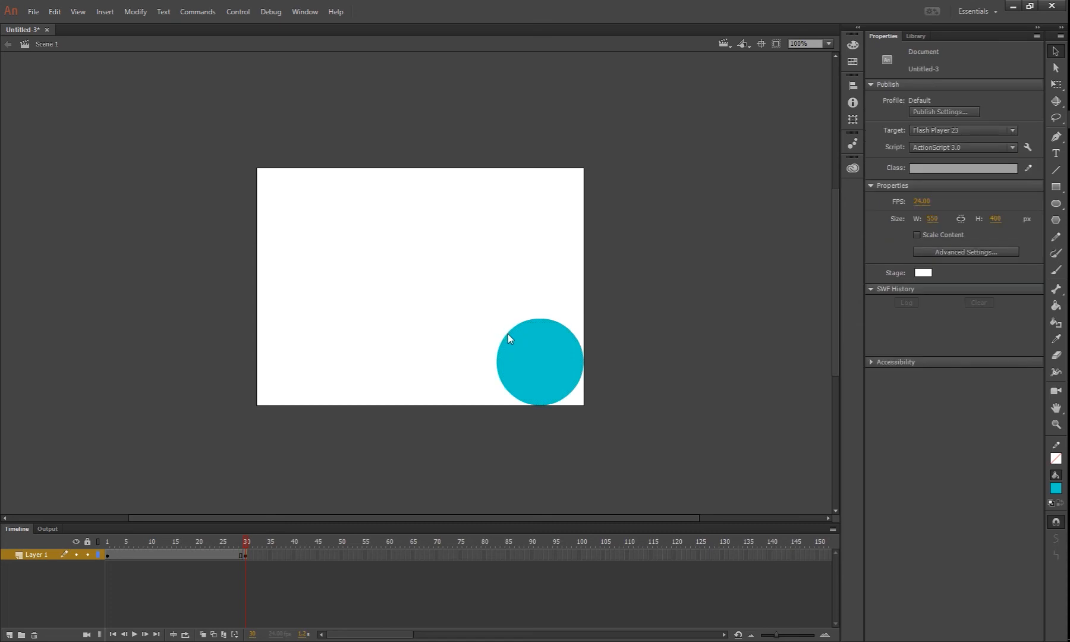
mouse_move(508, 354)
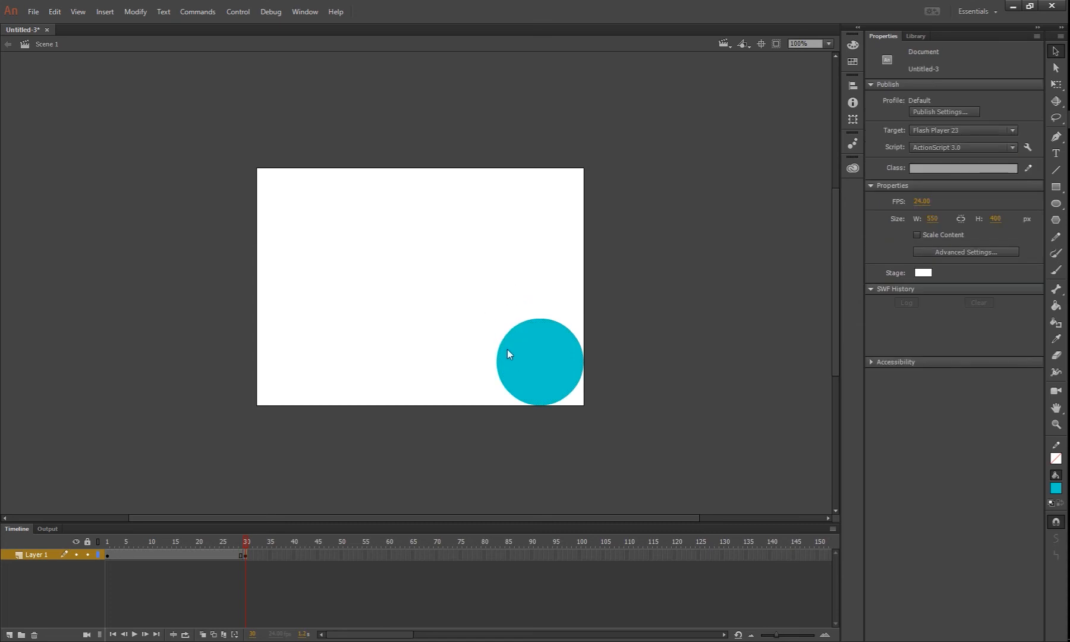
mouse_move(506, 342)
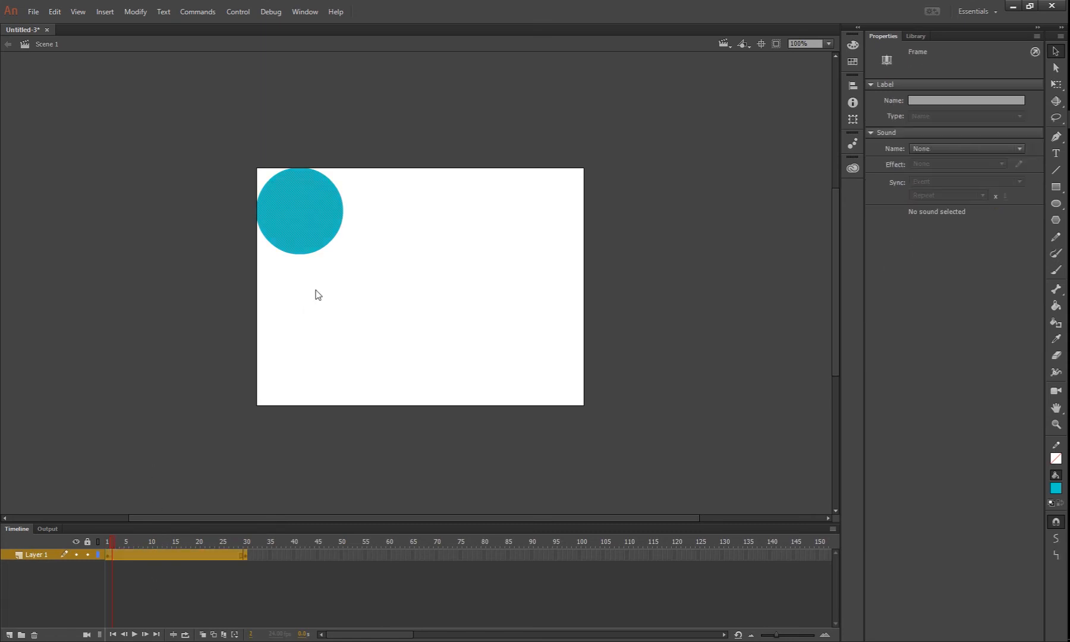
Create a shape tween across the frame 1–30 span.
right_click(317, 295)
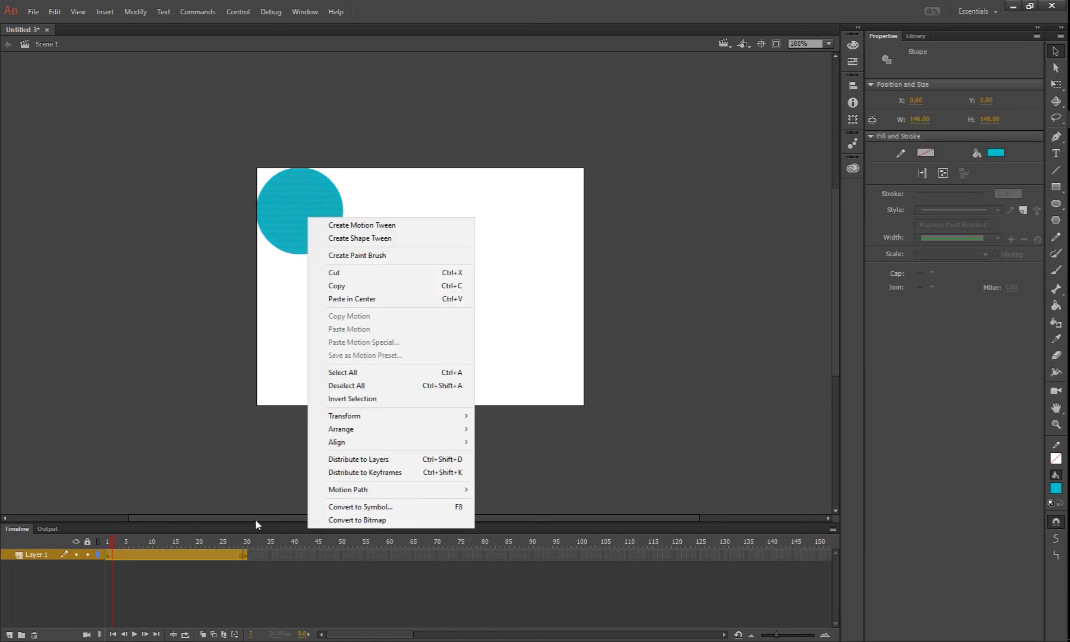
right_click(107, 554)
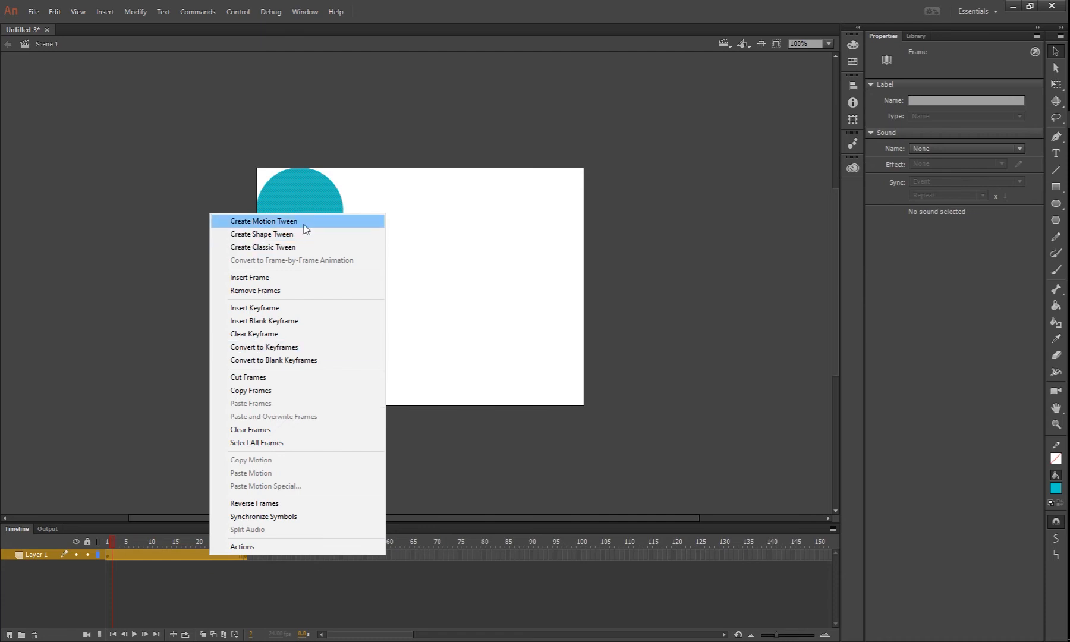
left_click(263, 220)
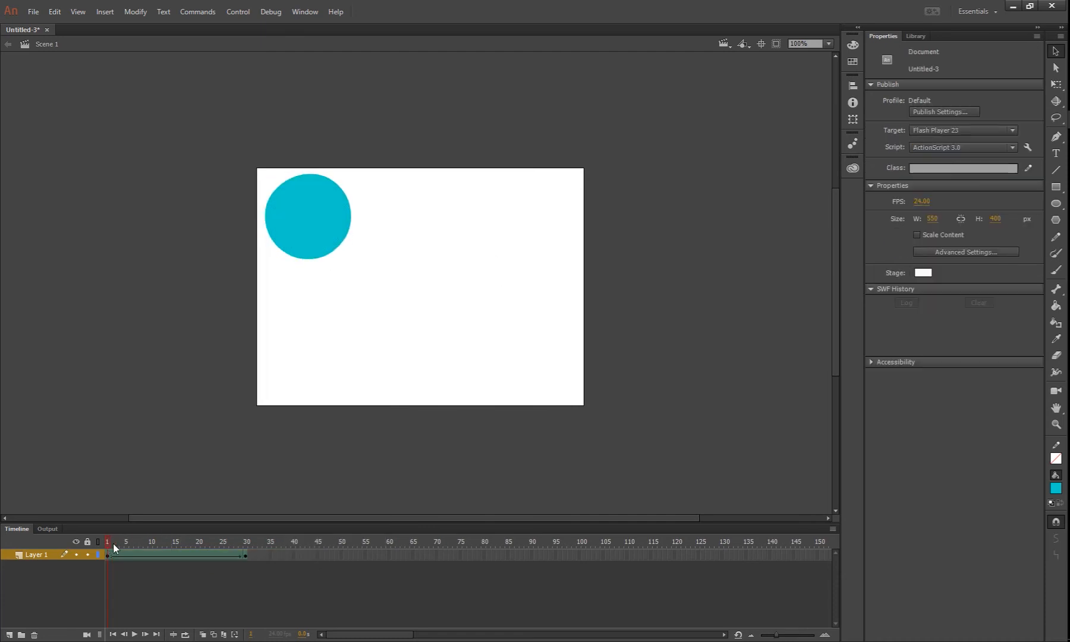
left_click(222, 542)
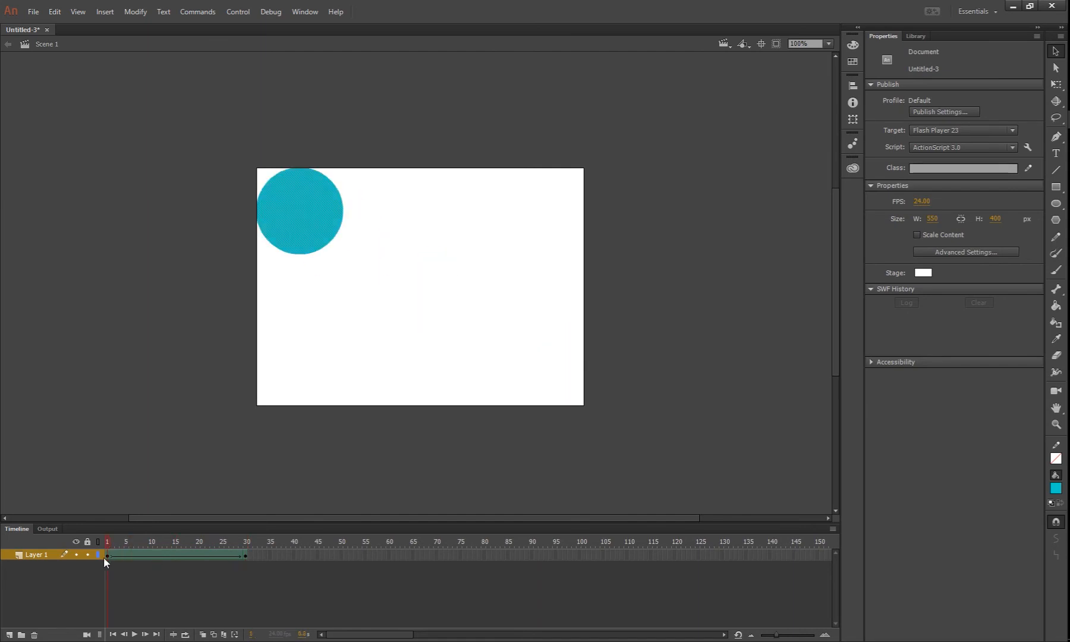
At frame 30, change the bean shape's fill from teal to red.
left_click(247, 542)
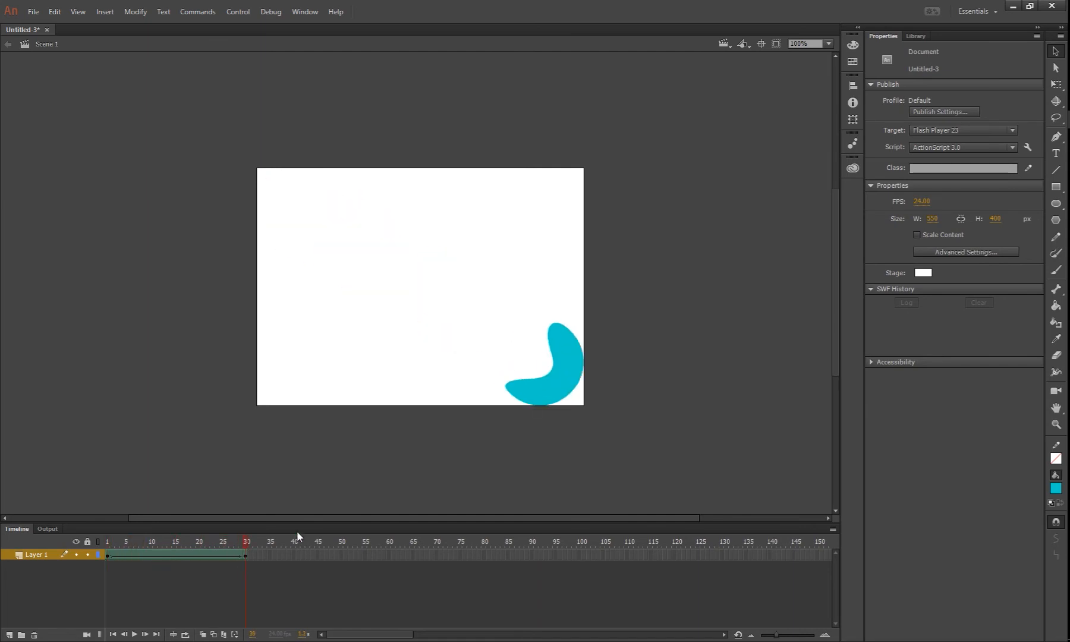
left_click(996, 153)
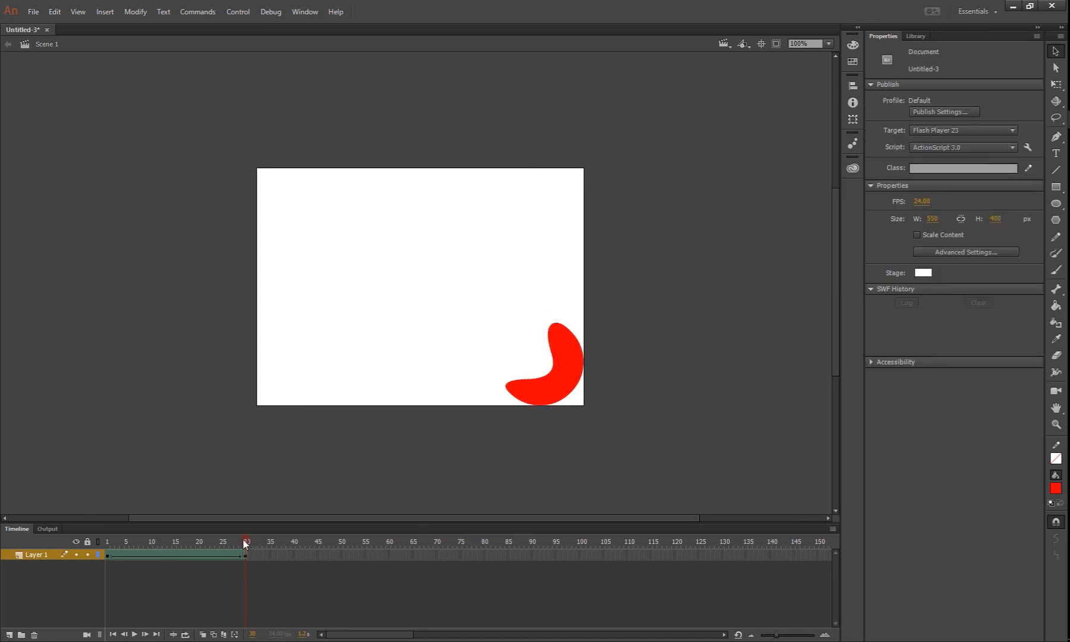
left_click(107, 542)
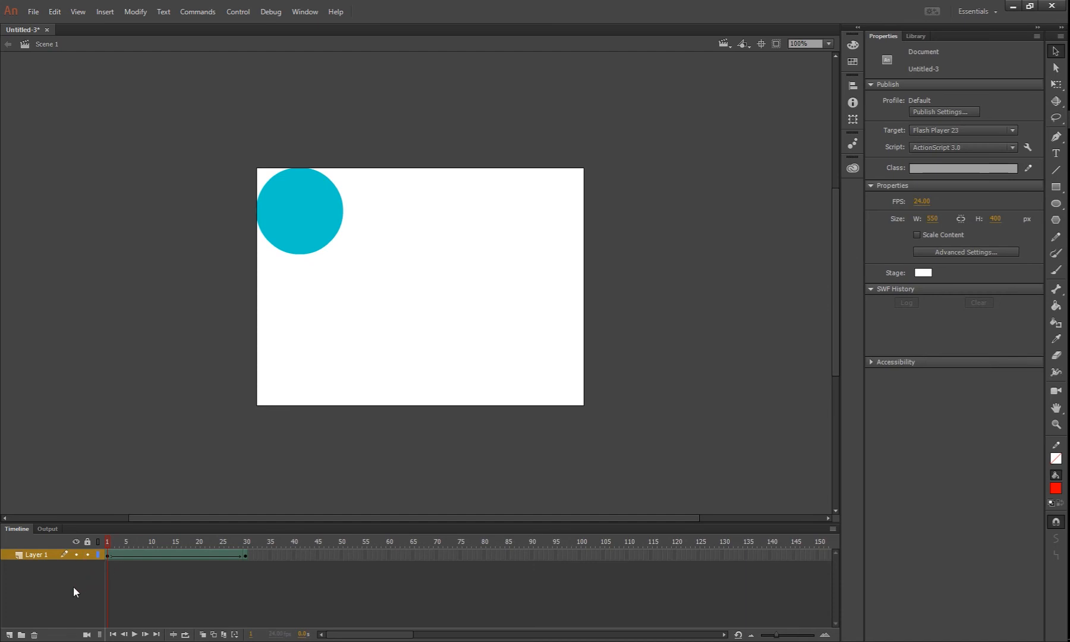
mouse_move(9, 636)
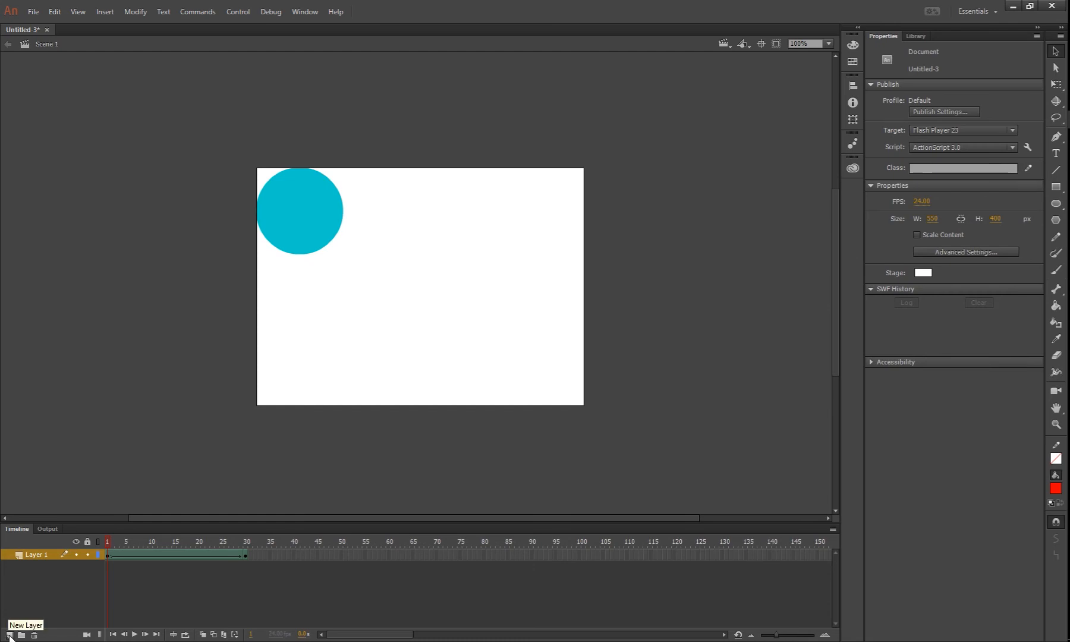
Add a new layer and draw the red, black-outlined button rectangle on its first frame.
left_click(9, 636)
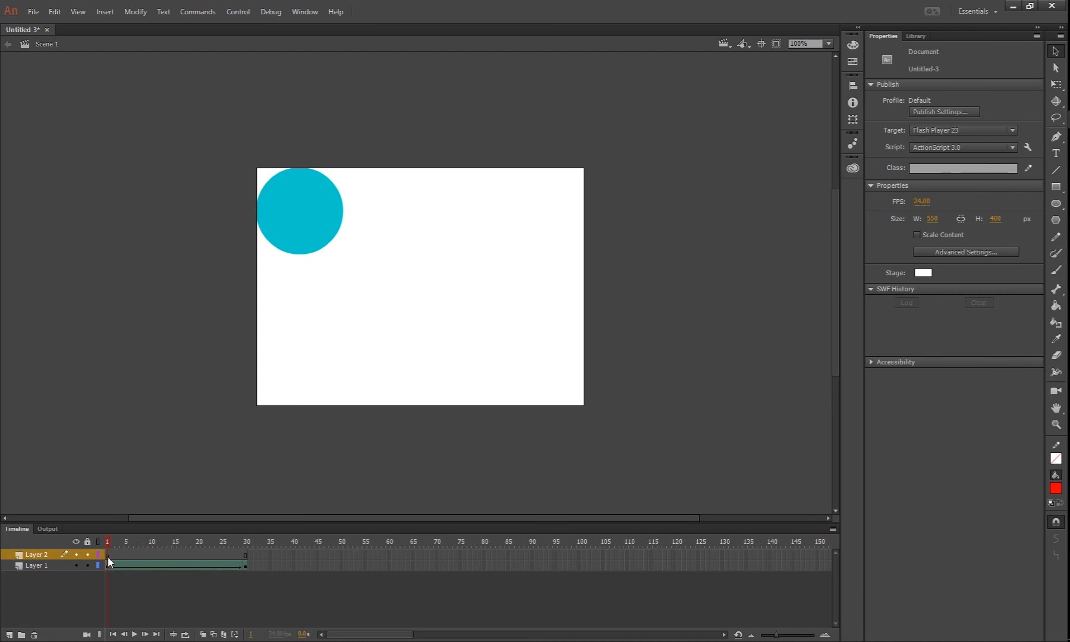
left_click(107, 553)
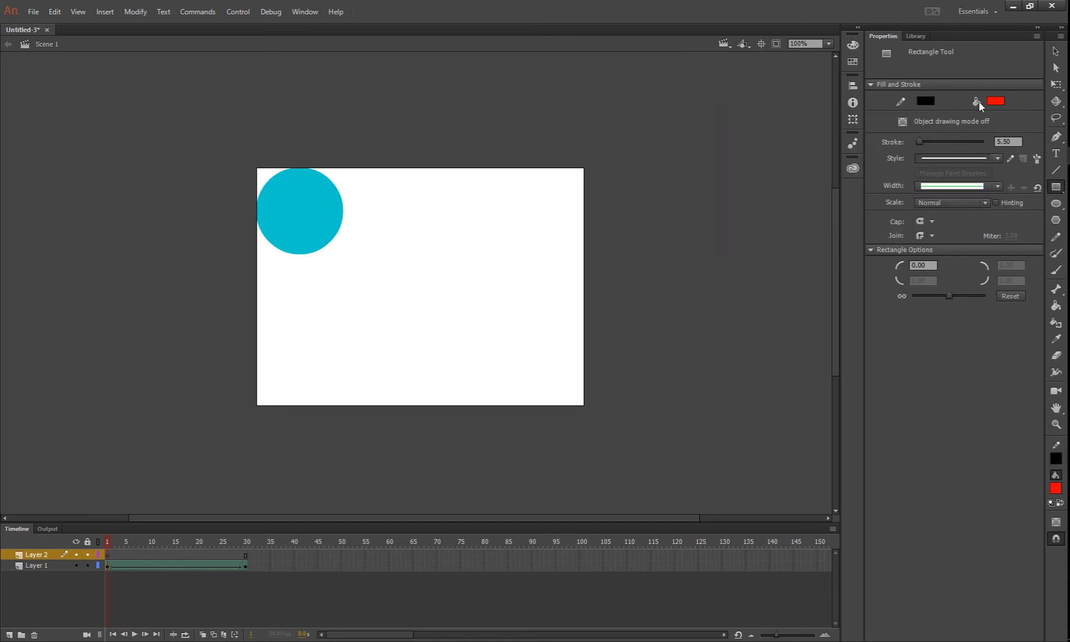
left_click_drag(401, 300, 538, 354)
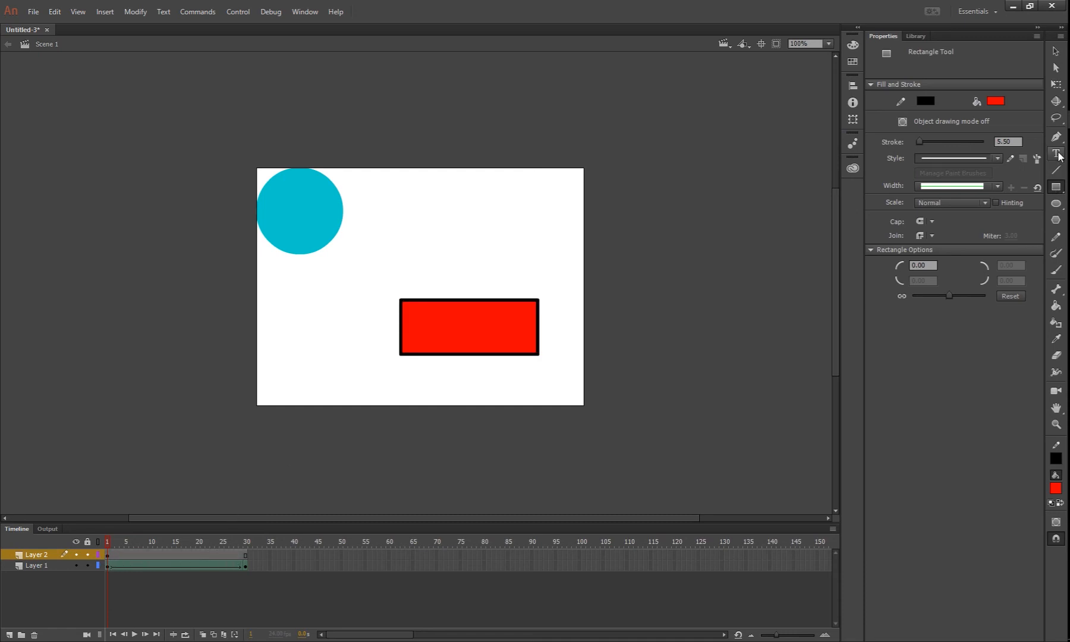
Add the text label 'Start' on the rectangle and colour it black.
left_click(1056, 152)
type("S")
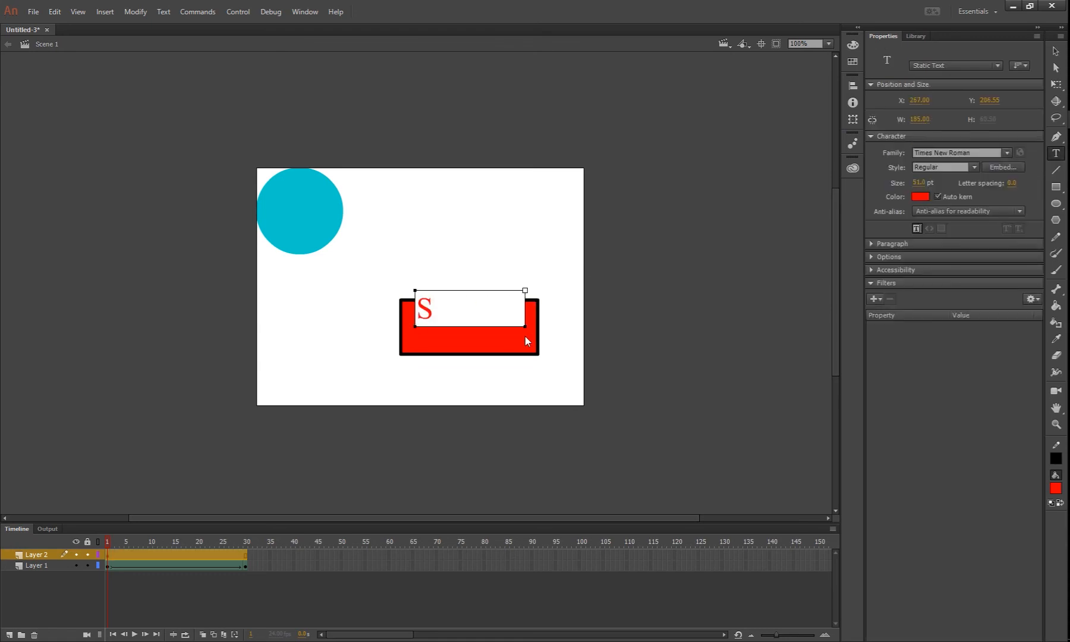
type("tart")
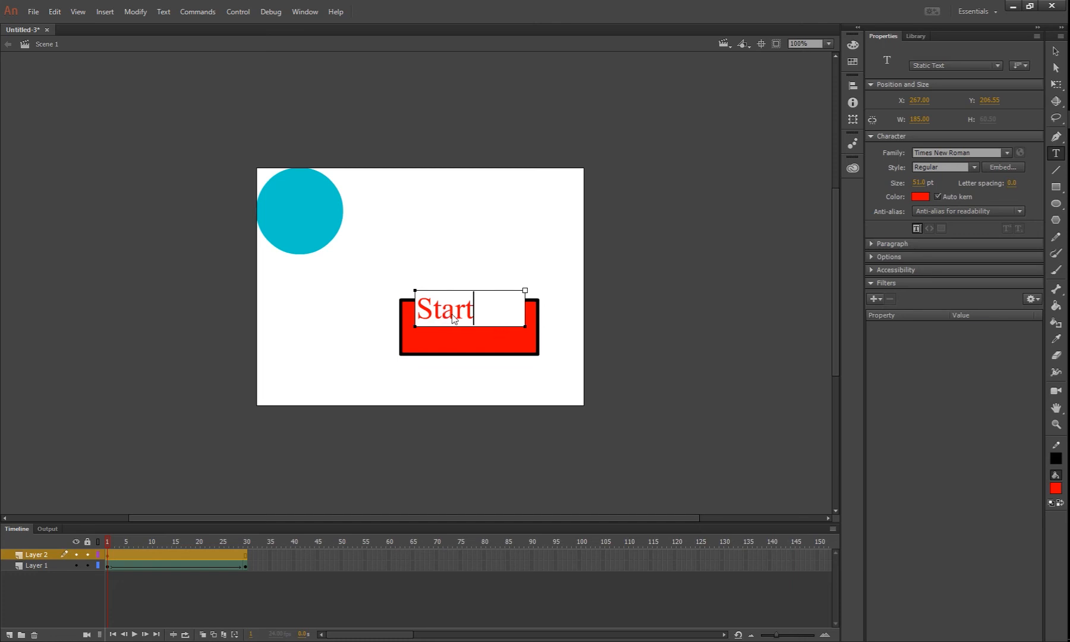
double_click(444, 309)
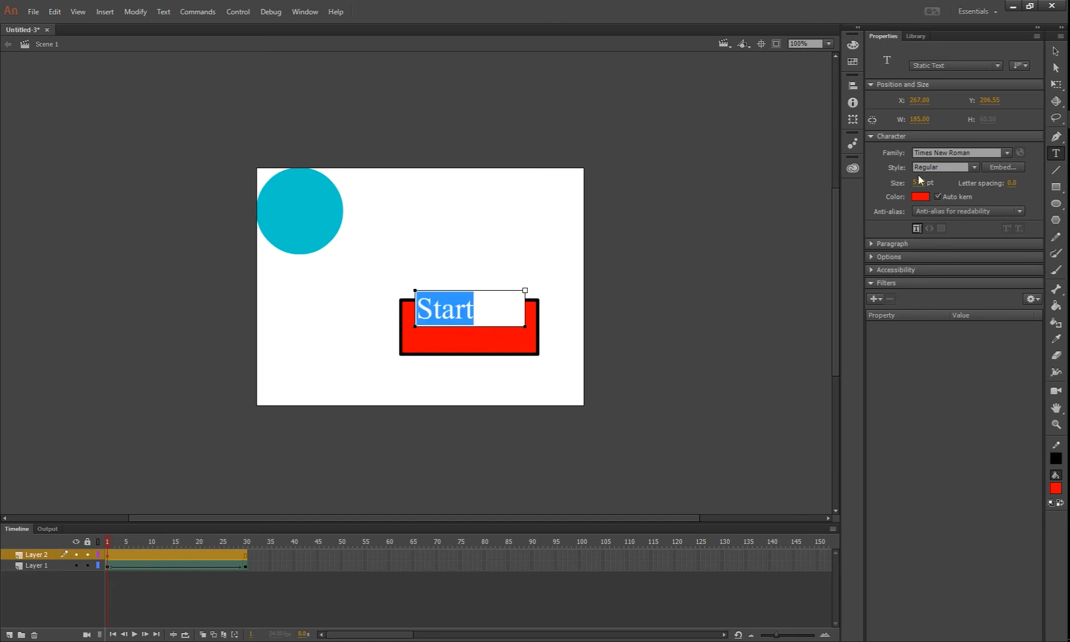
left_click(920, 197)
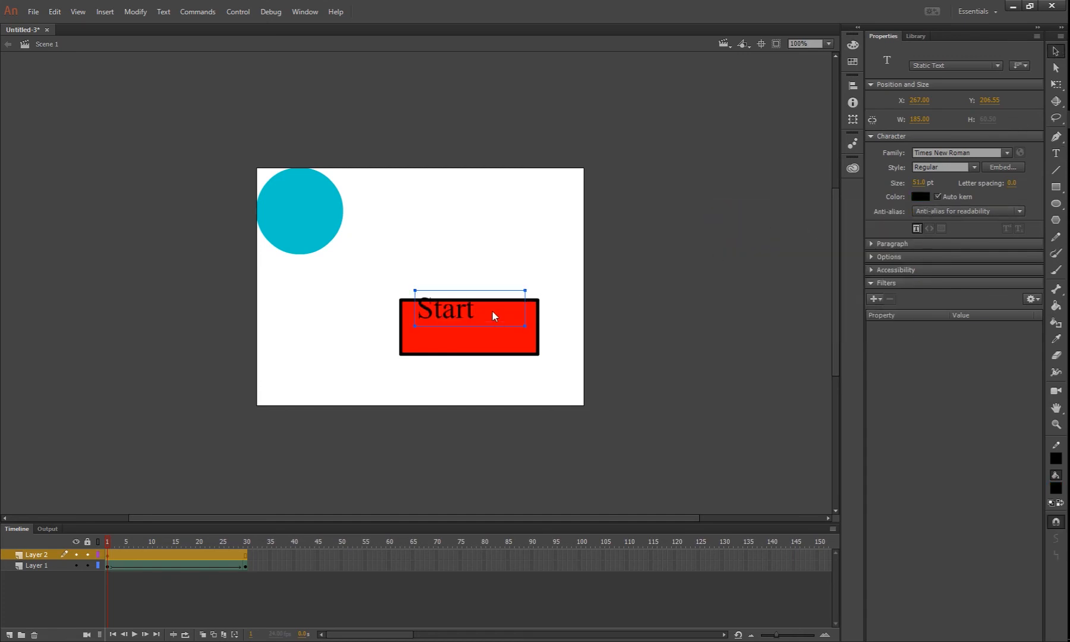
Widen the label's text box across the rectangle and centre-align 'Start'.
left_click_drag(447, 309, 447, 330)
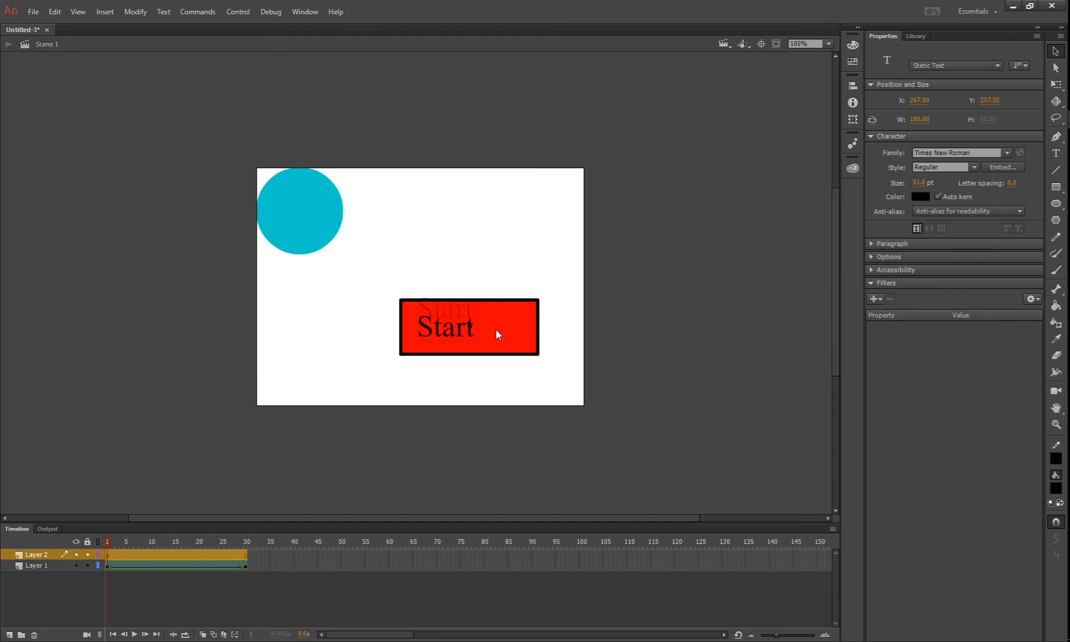
left_click(469, 327)
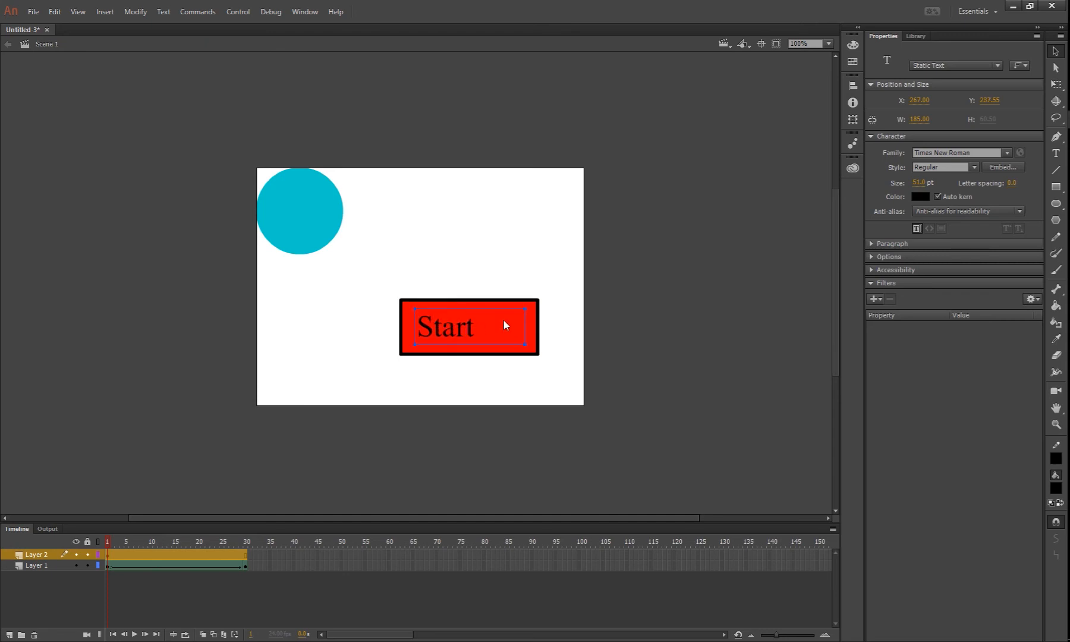
mouse_move(528, 315)
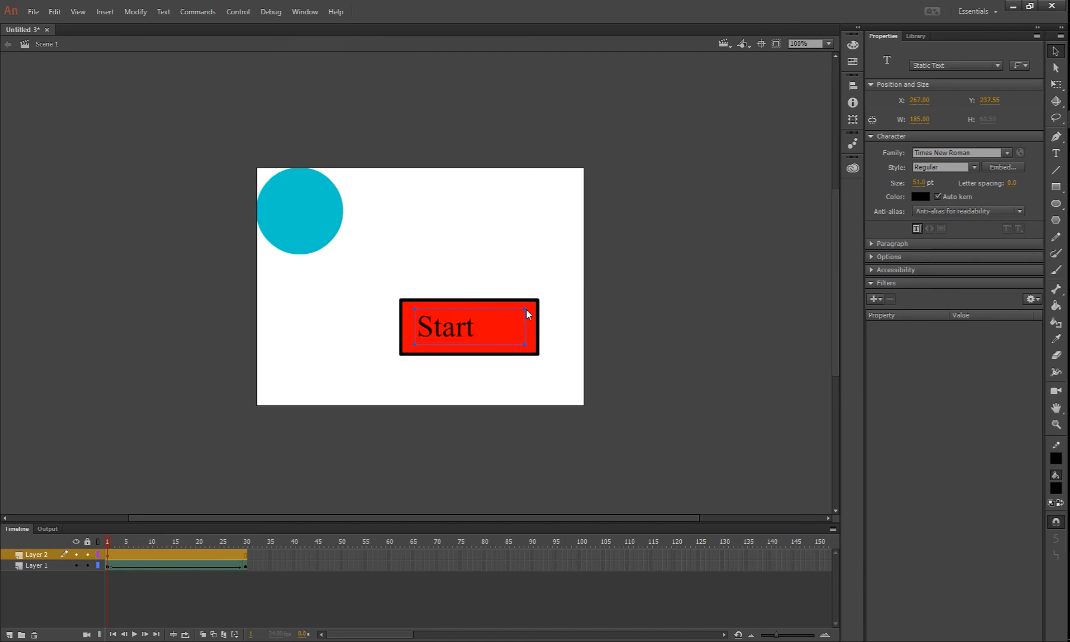
left_click_drag(537, 327, 527, 316)
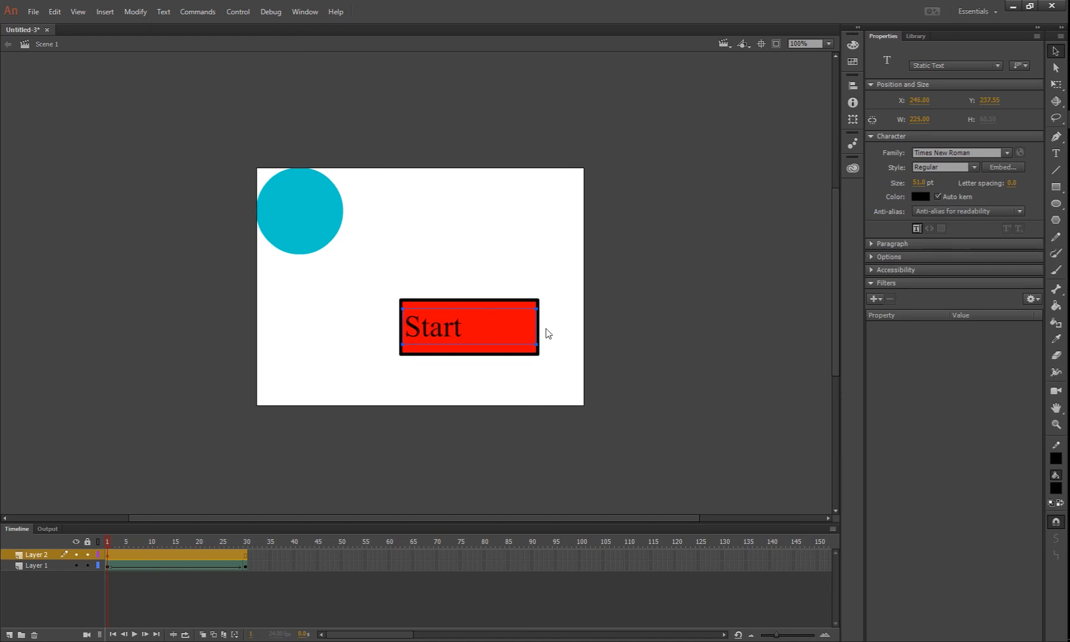
left_click(891, 244)
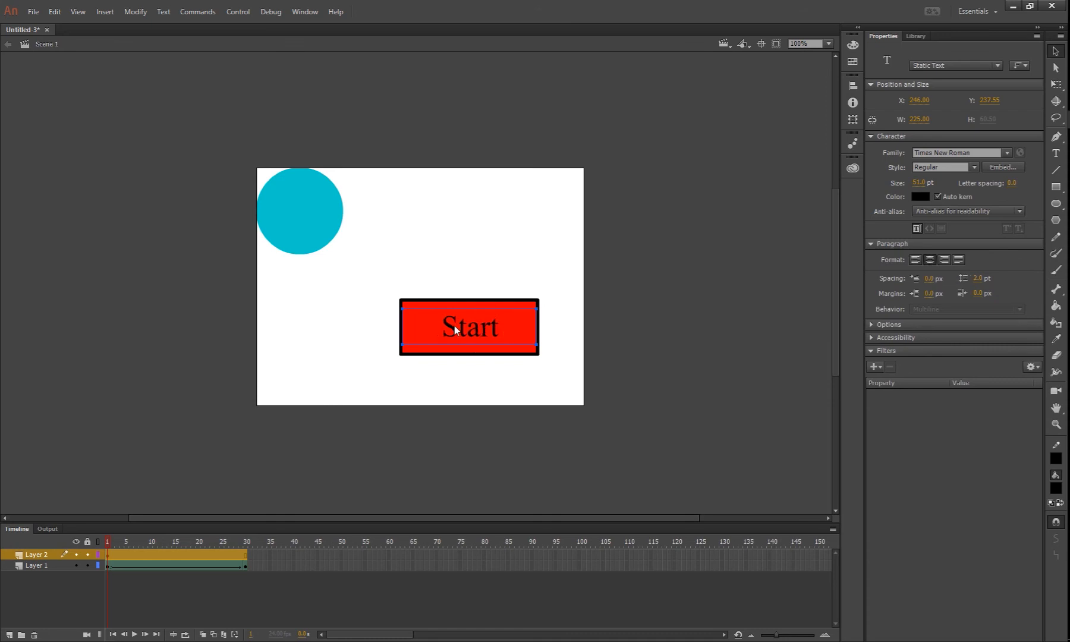
mouse_move(700, 317)
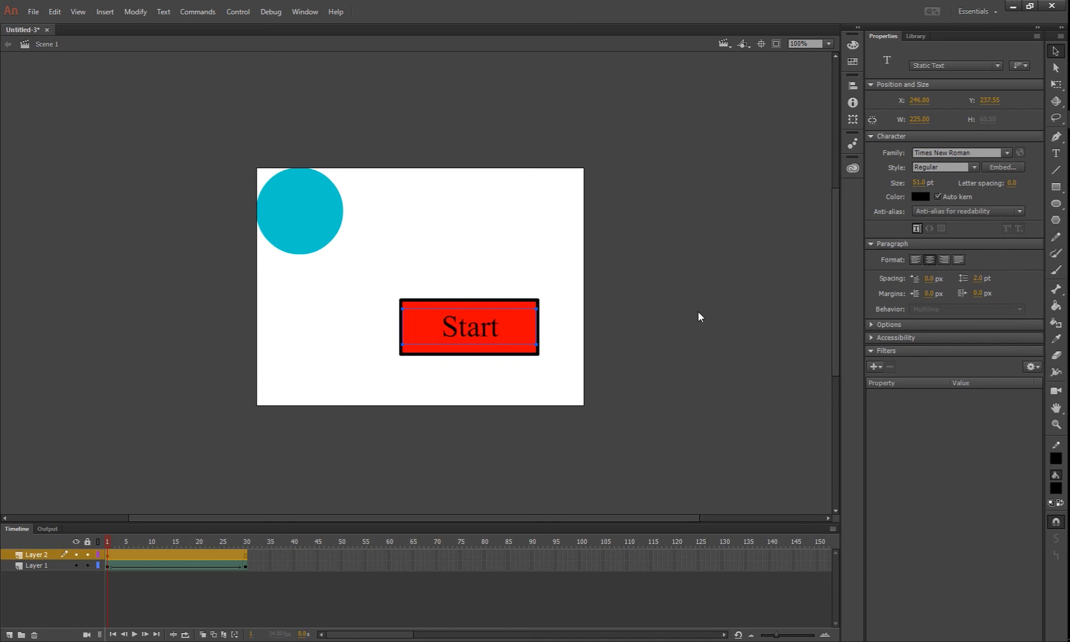
Select the Start button's red fill, black outline and label together.
left_click(561, 267)
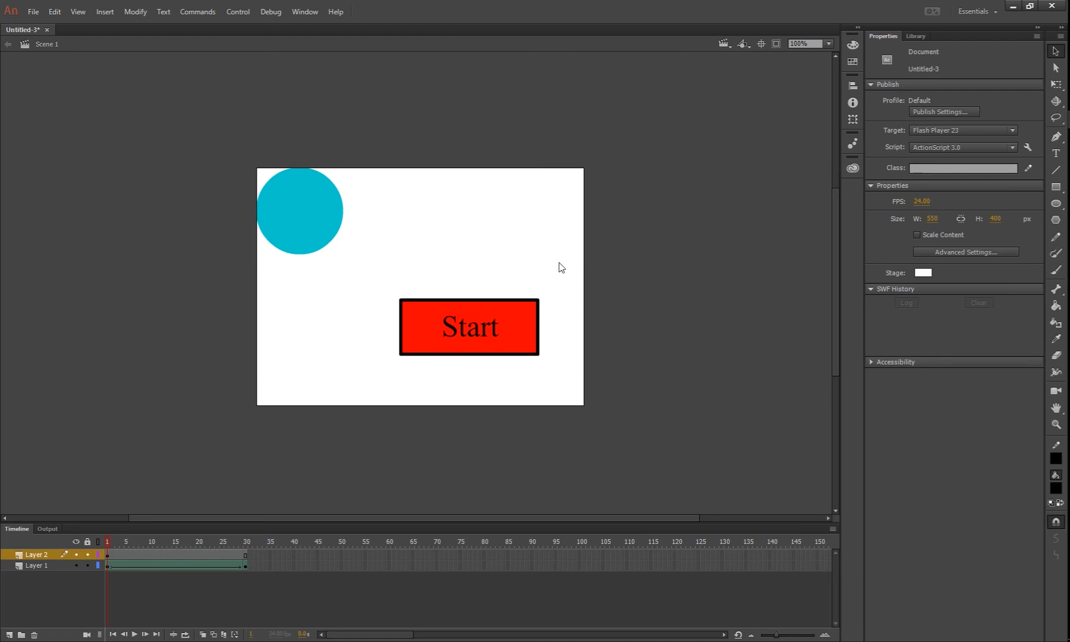
mouse_move(669, 189)
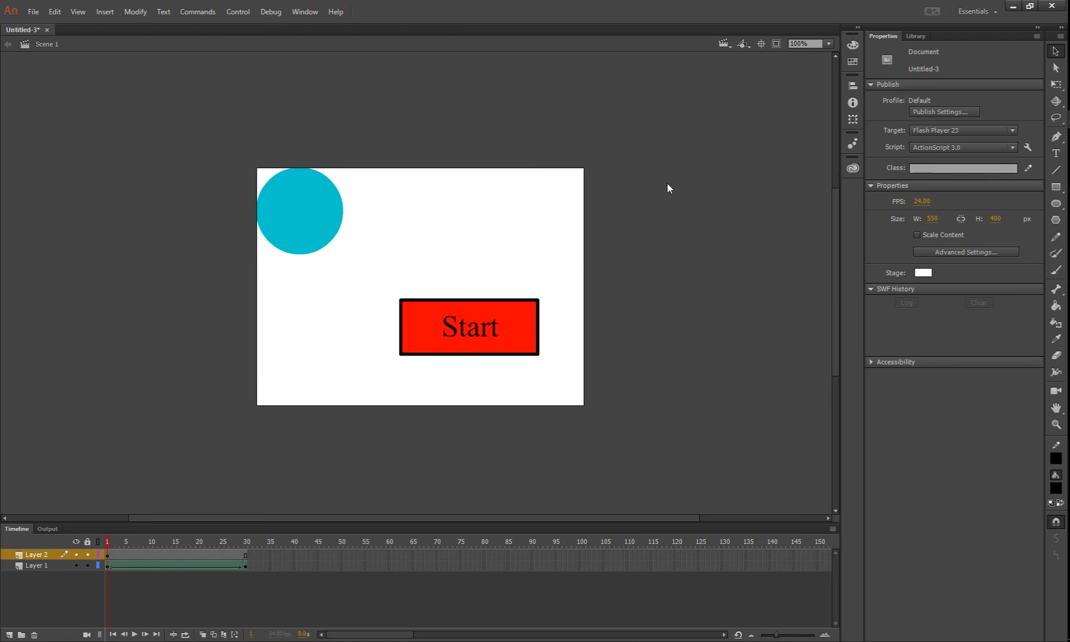
mouse_move(662, 281)
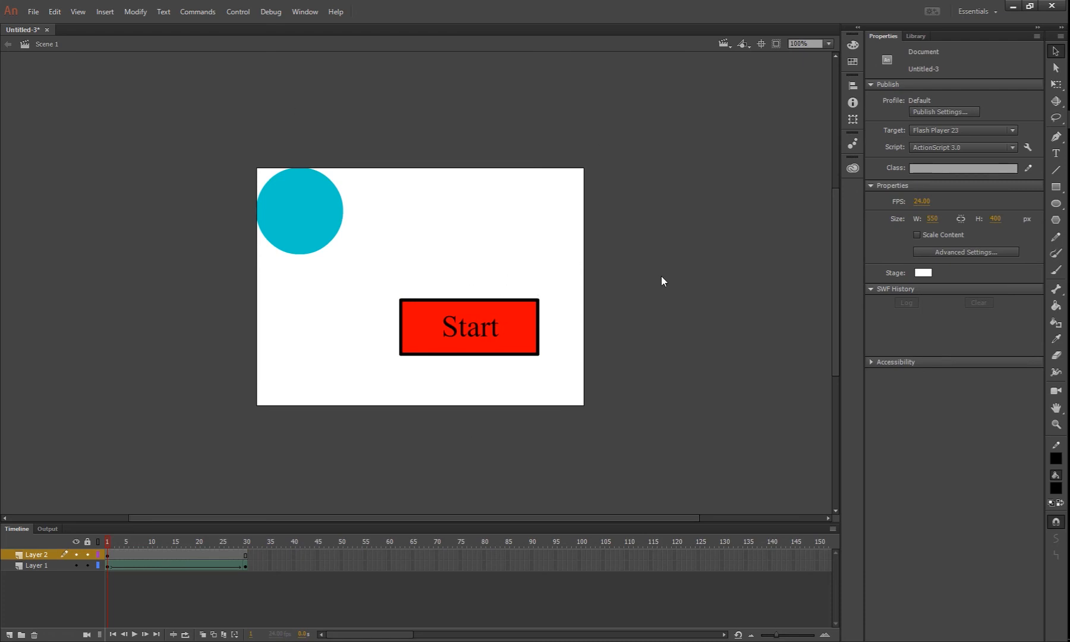
mouse_move(580, 332)
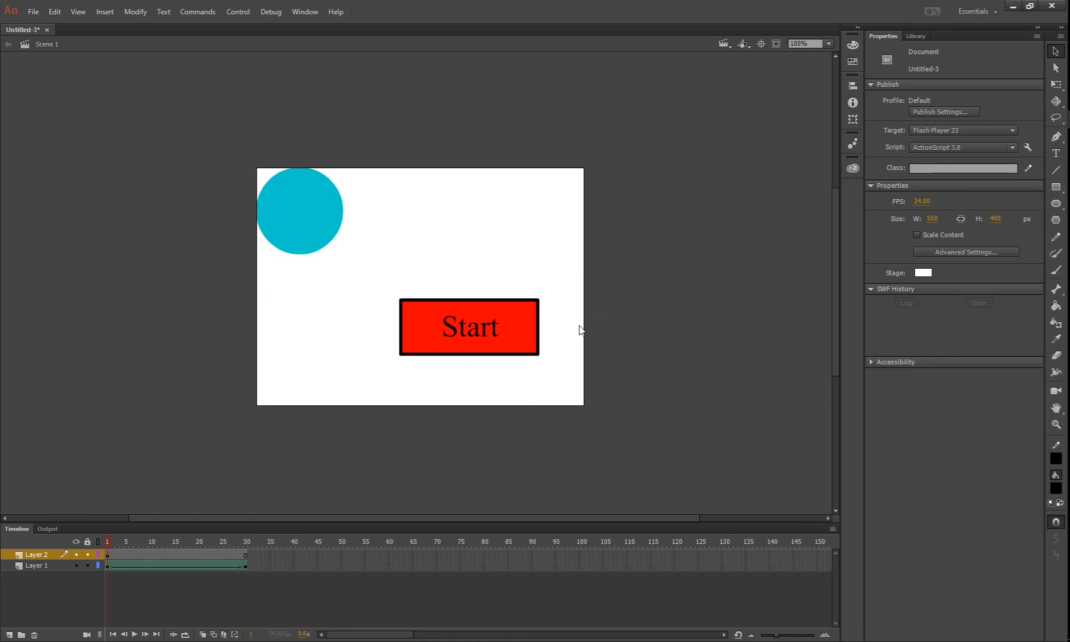
mouse_move(393, 357)
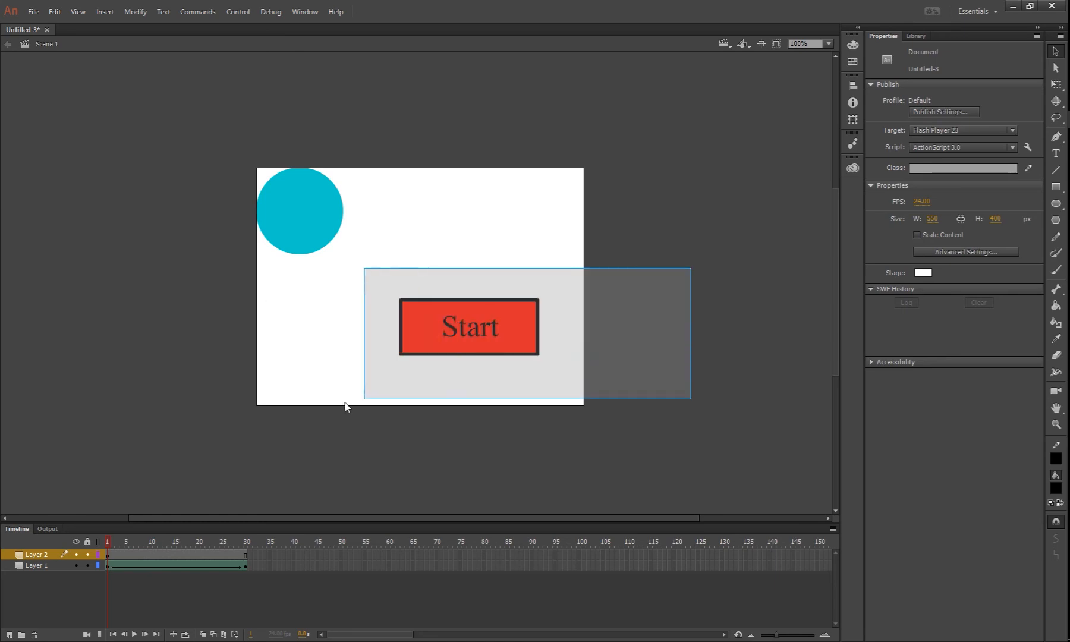
left_click(467, 327)
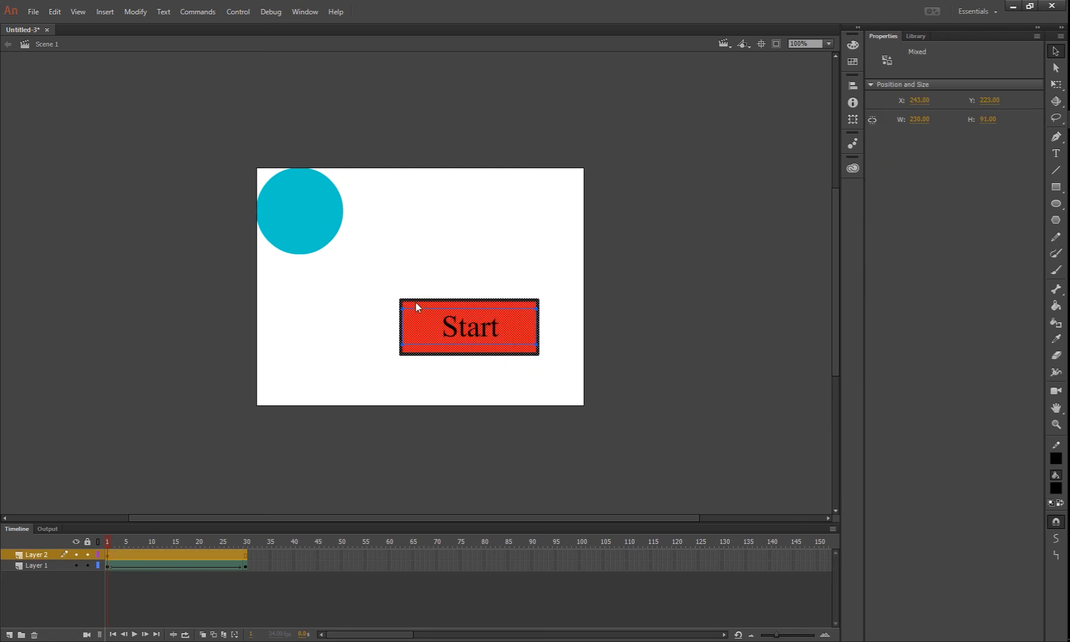
mouse_move(426, 323)
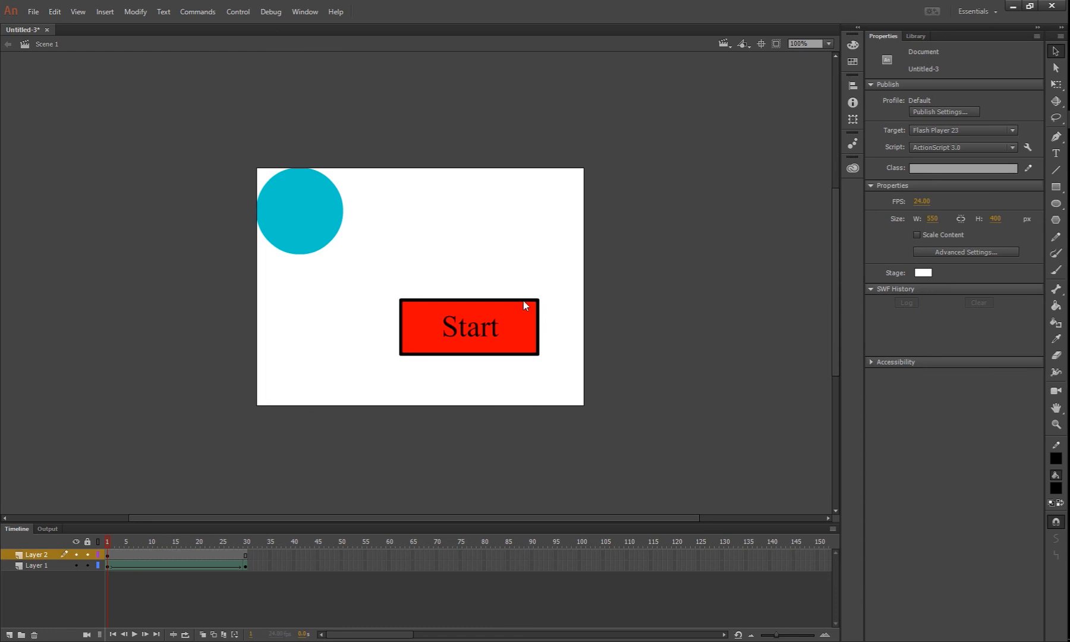
left_click(468, 326)
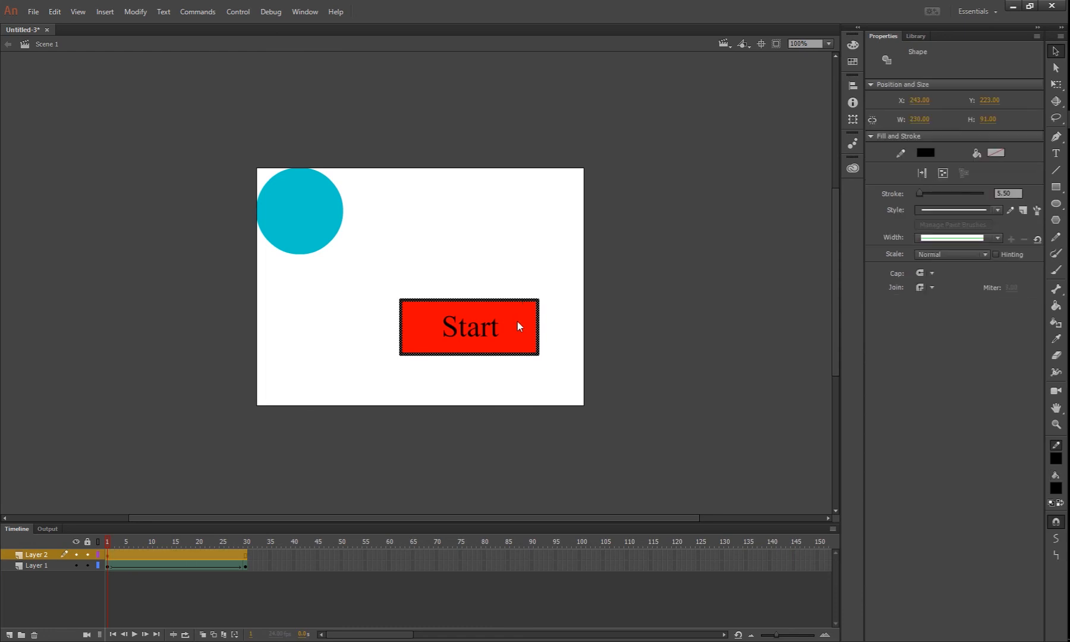
left_click(469, 327)
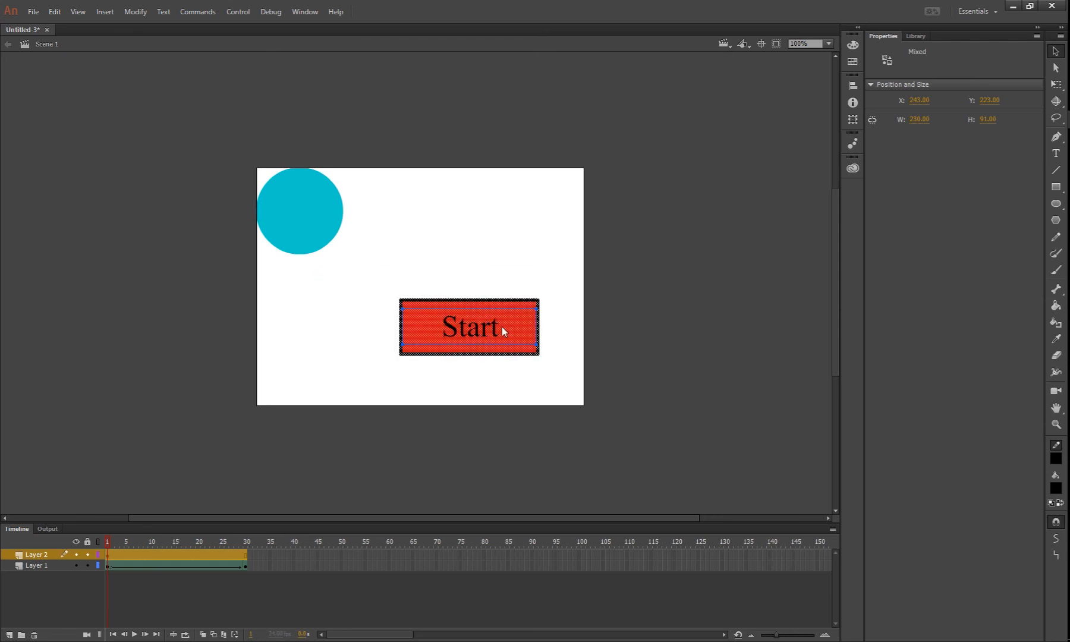
Convert the selected button to a Movie Clip symbol named 'startMc'.
right_click(468, 327)
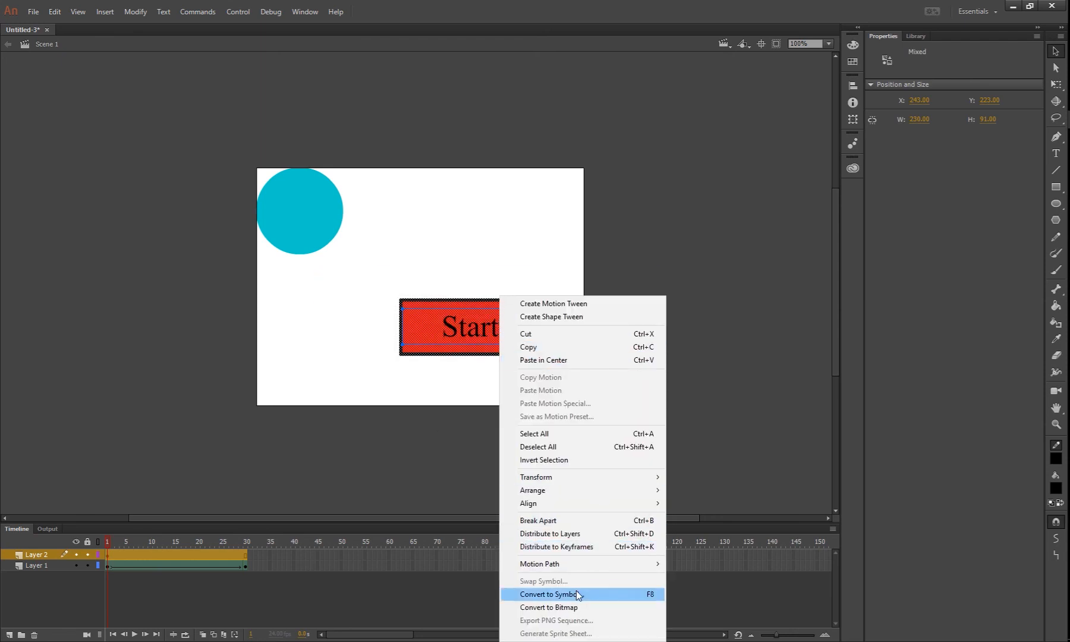
left_click(549, 595)
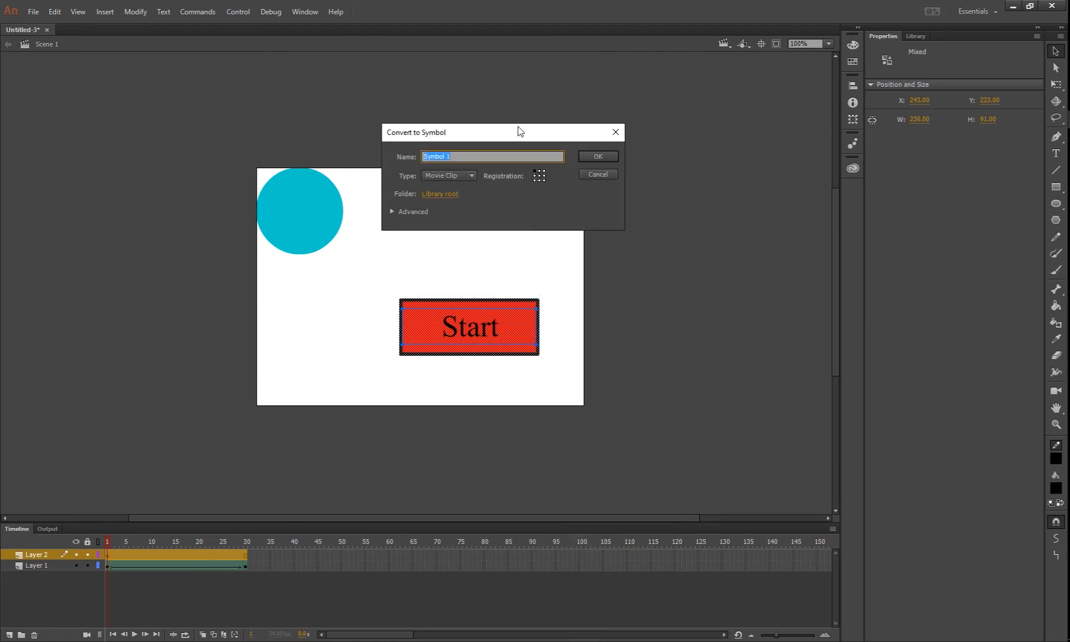
left_click_drag(518, 132, 469, 69)
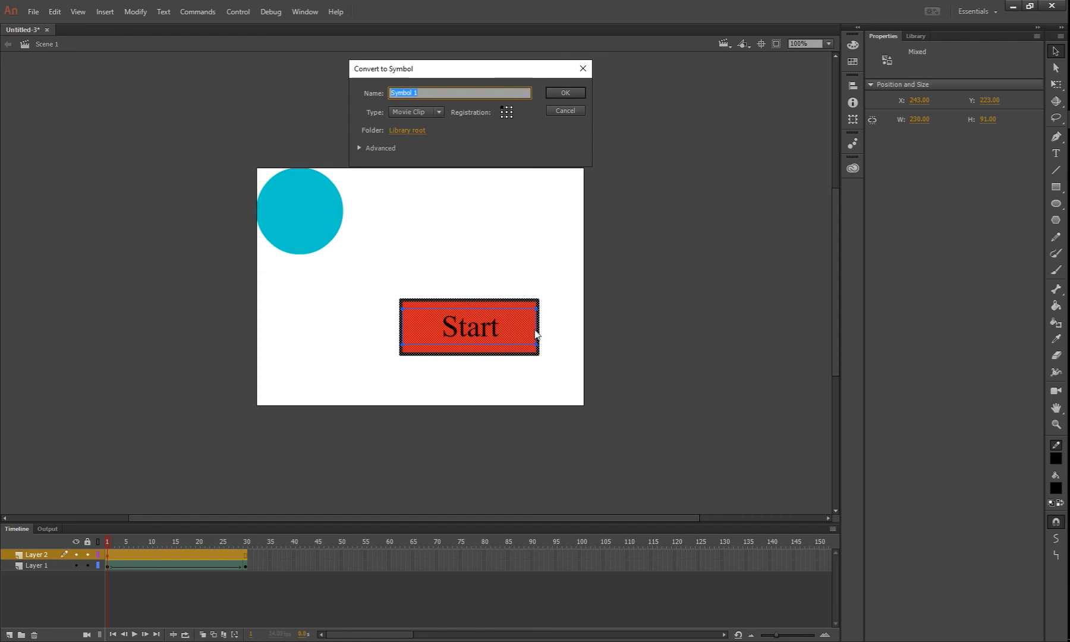
mouse_move(443, 127)
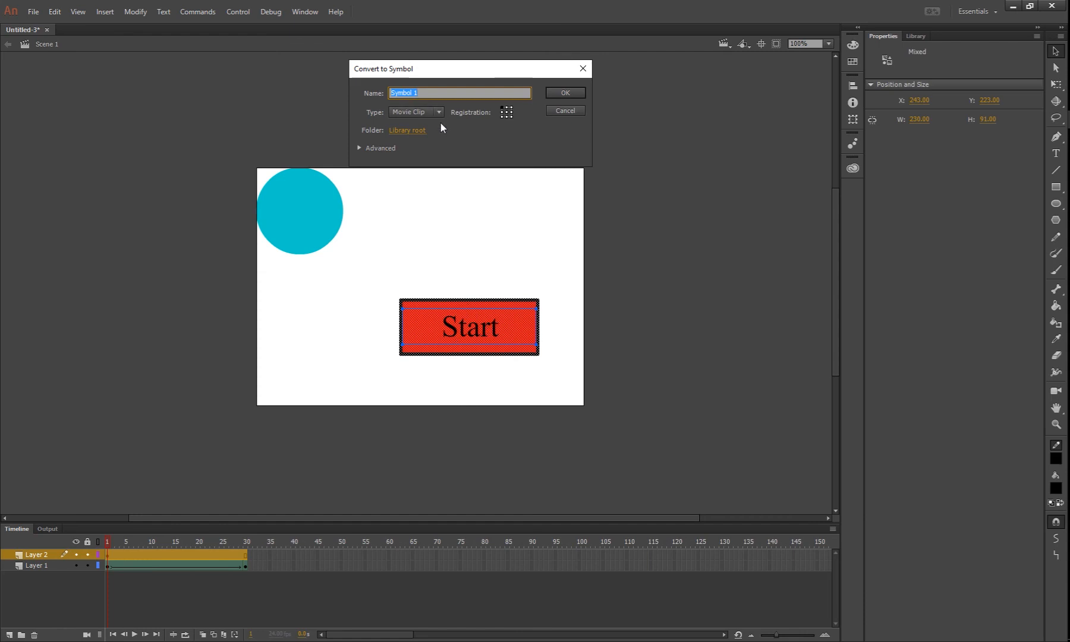
type("startM")
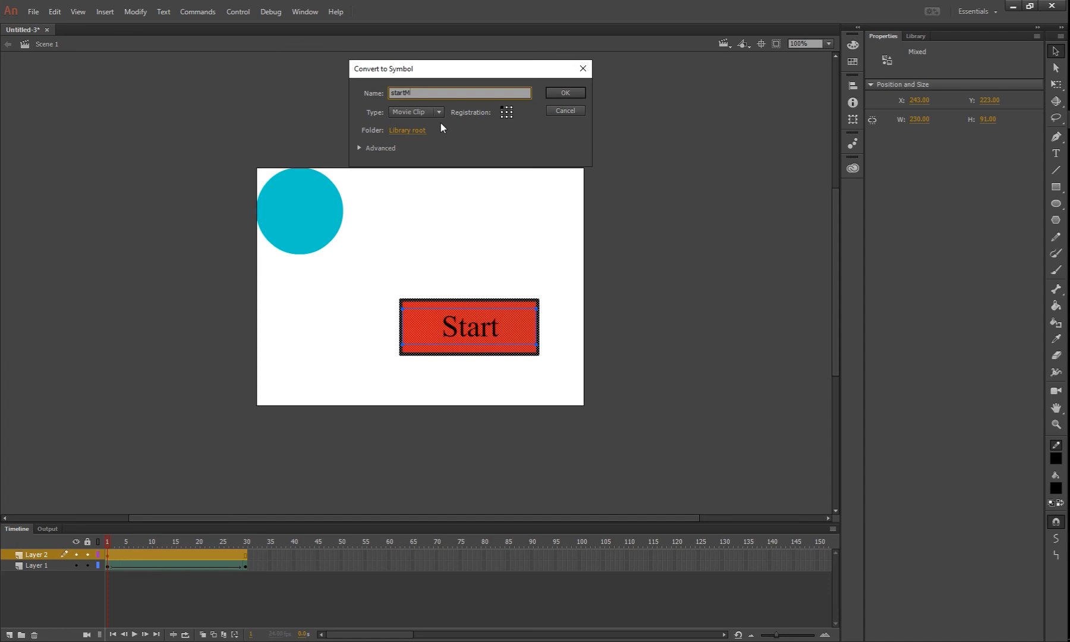
type("c")
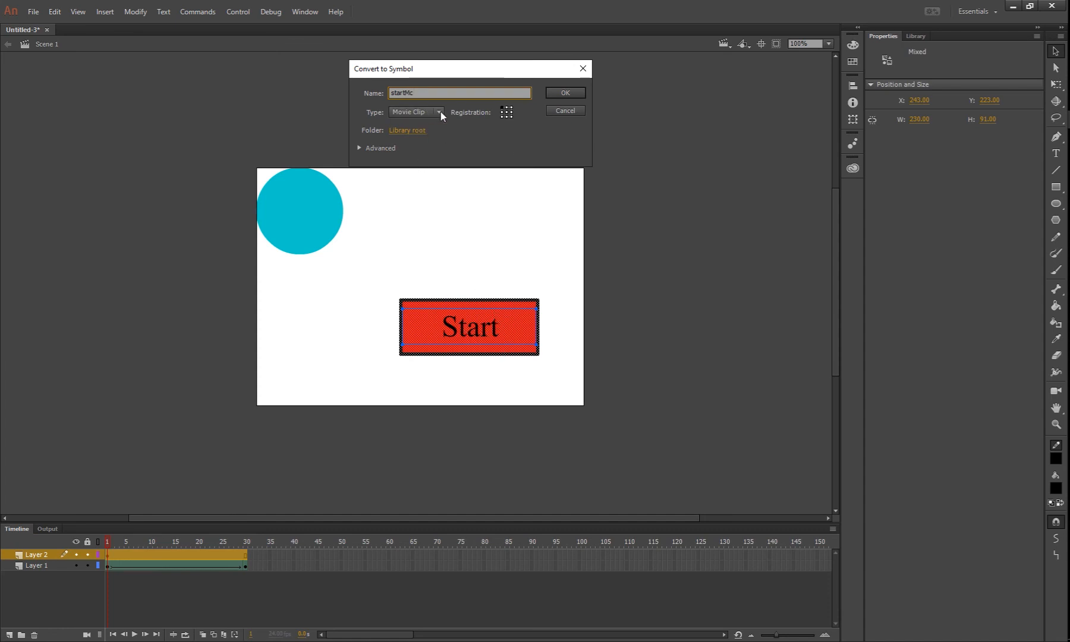
left_click(439, 111)
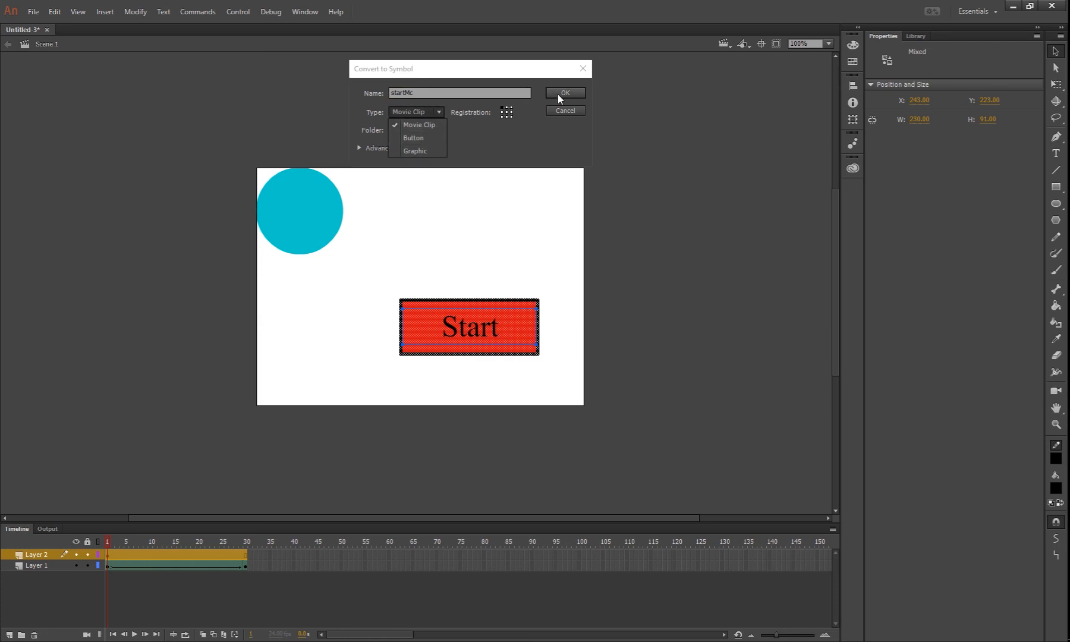
left_click(565, 93)
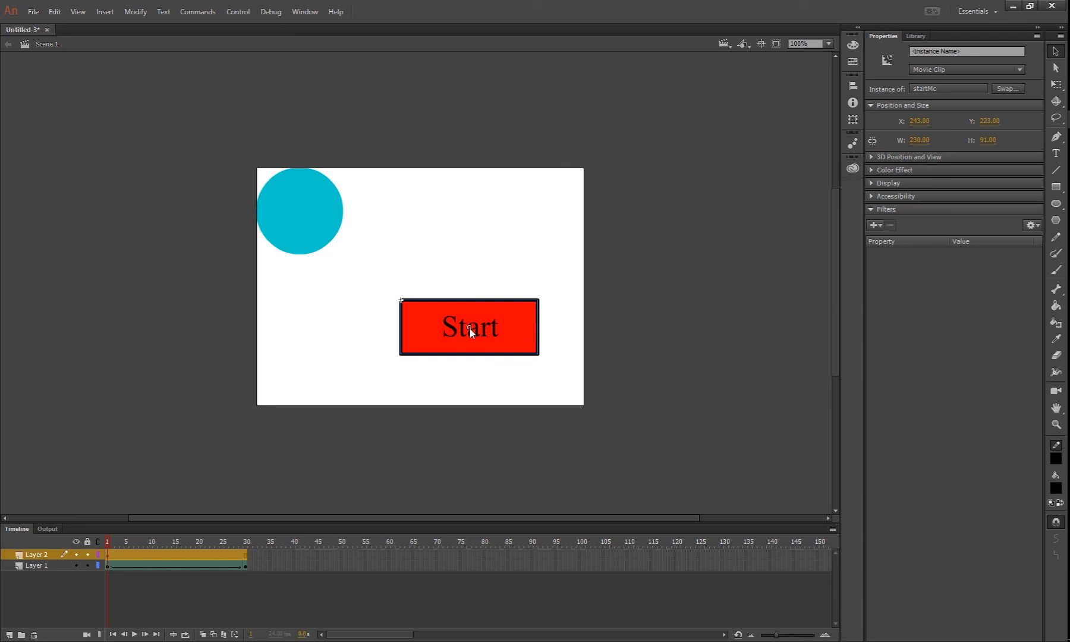
mouse_move(553, 331)
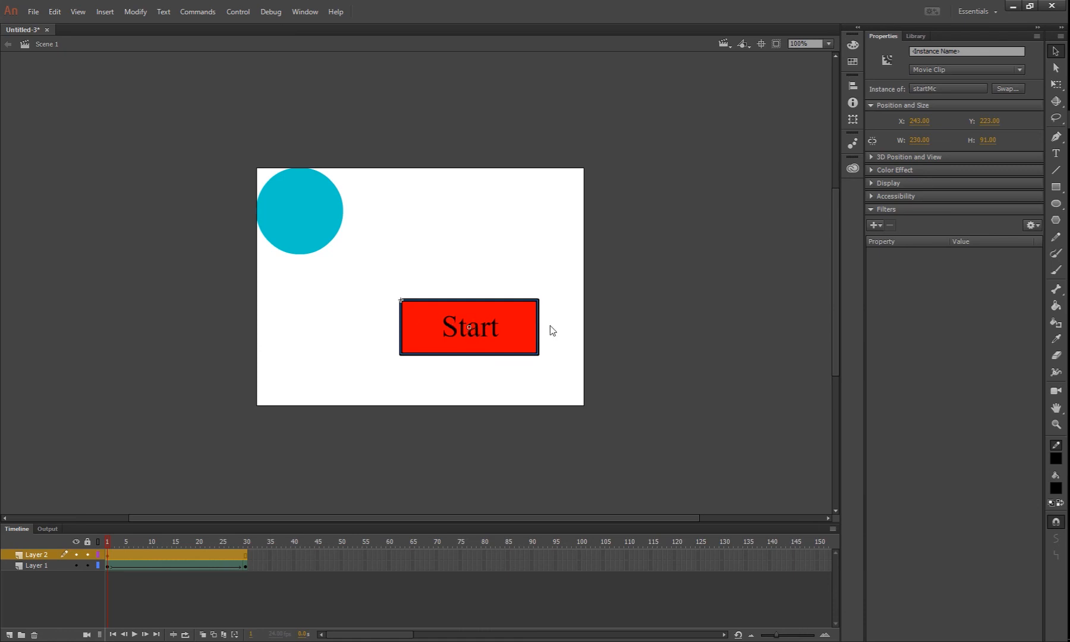
Confirm startMc in the Library, then move its instance off the stage's left edge.
left_click(917, 35)
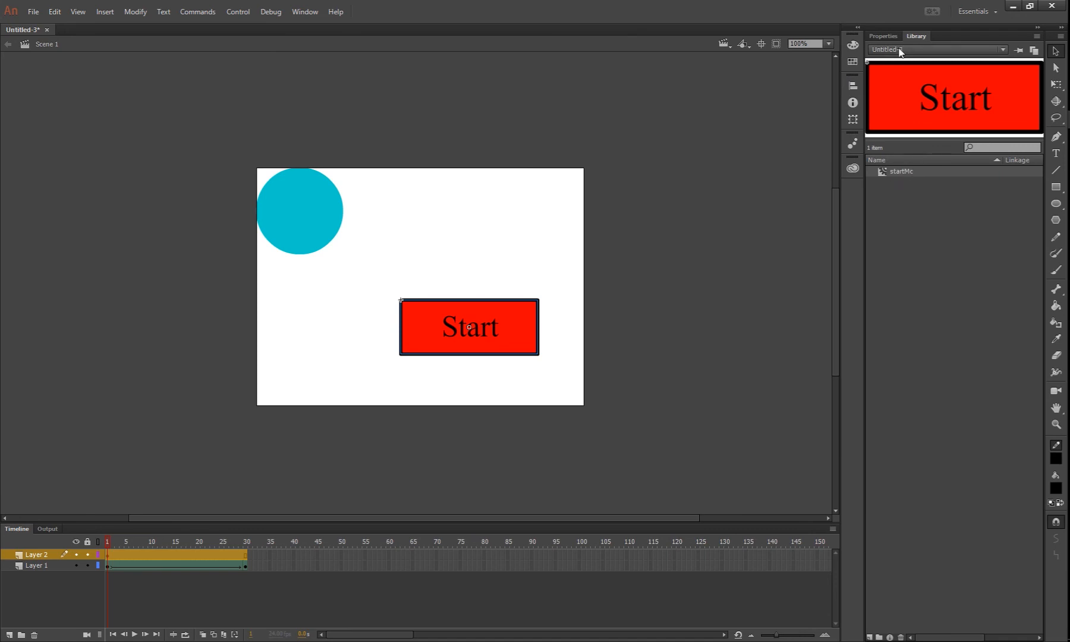
left_click(882, 36)
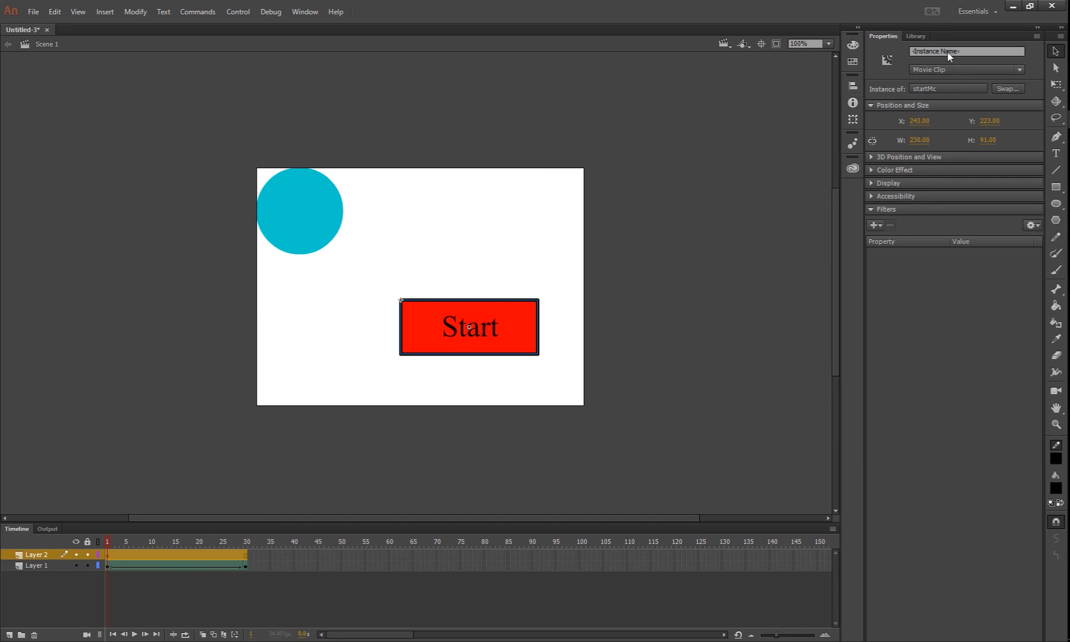
mouse_move(682, 319)
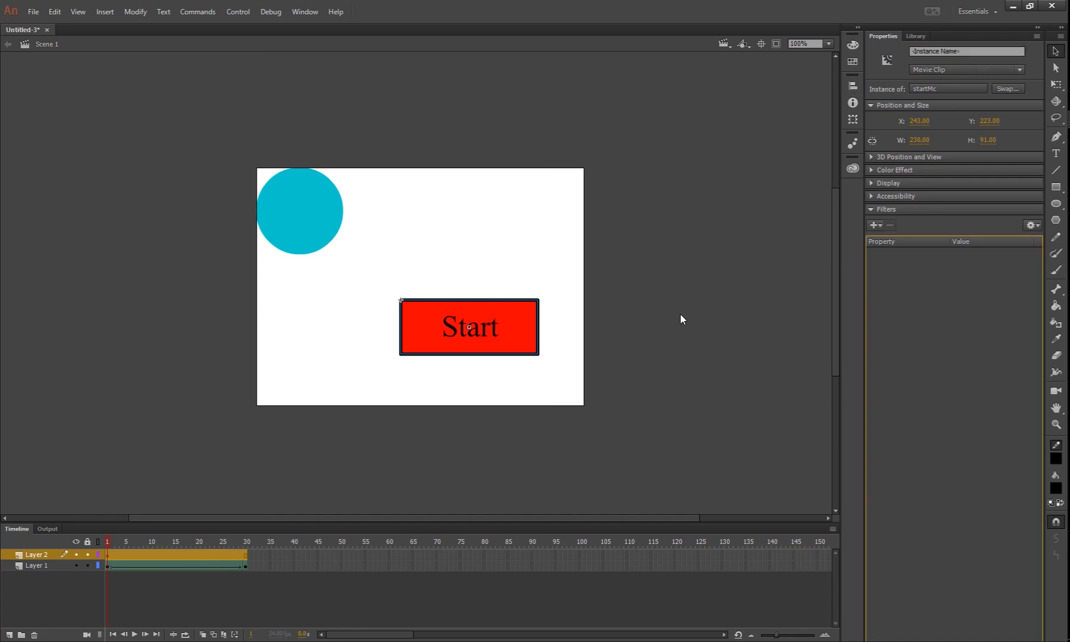
mouse_move(519, 344)
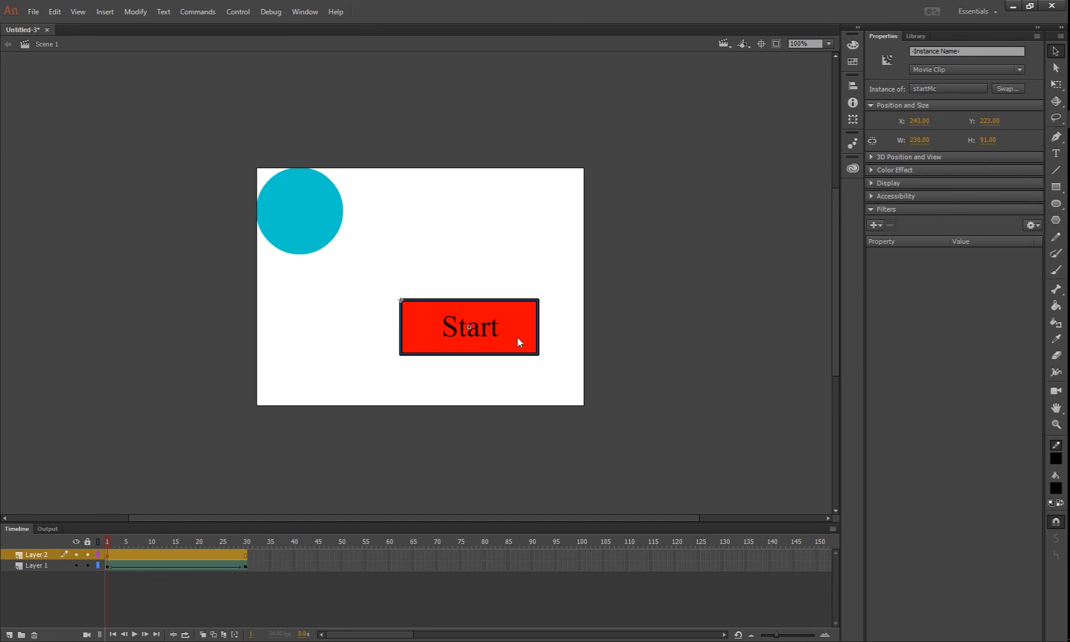
left_click_drag(469, 326, 327, 374)
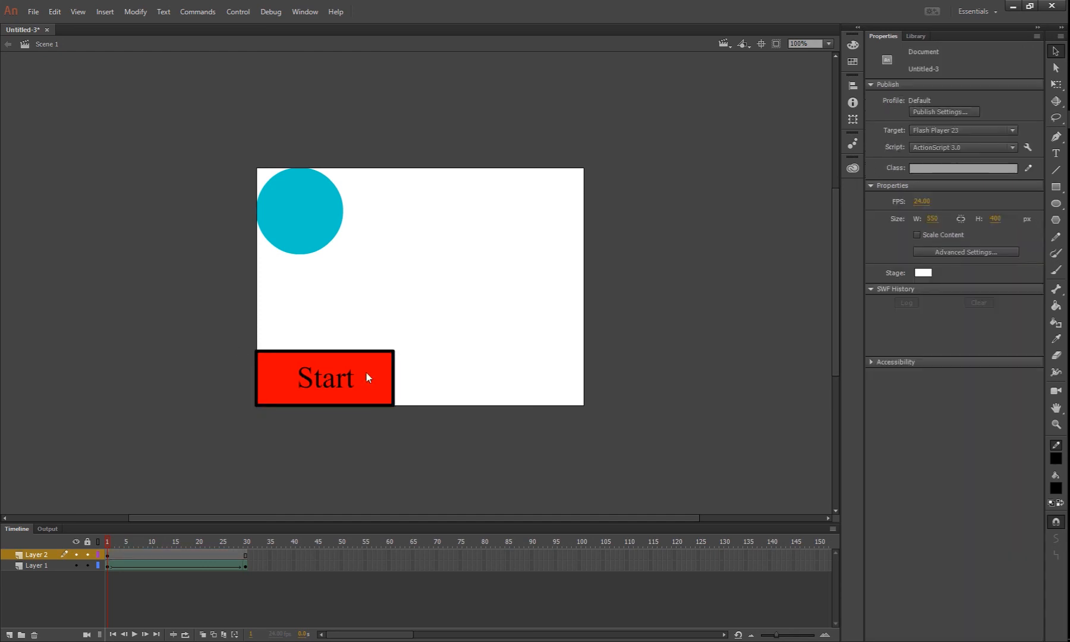
mouse_move(311, 410)
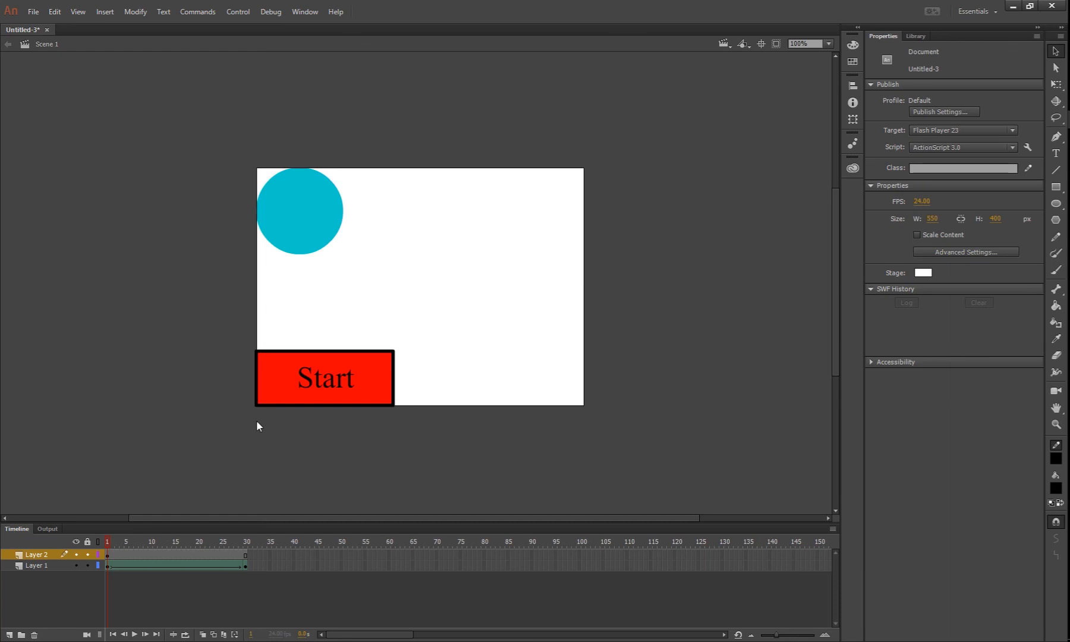
mouse_move(273, 458)
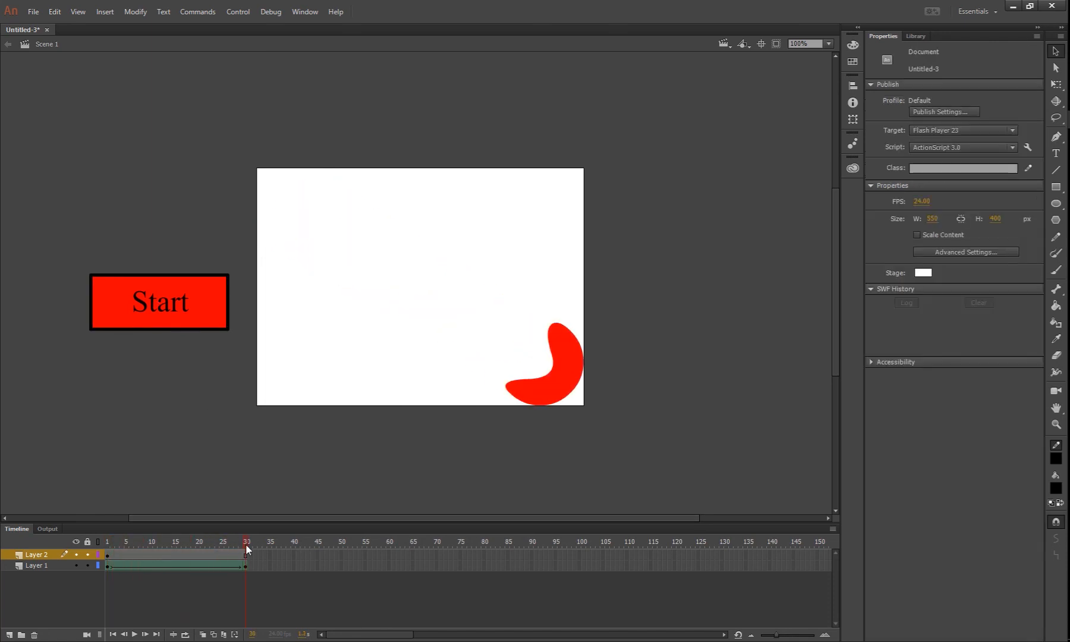
Create a motion tween on the startMc instance and preview its frames.
right_click(158, 301)
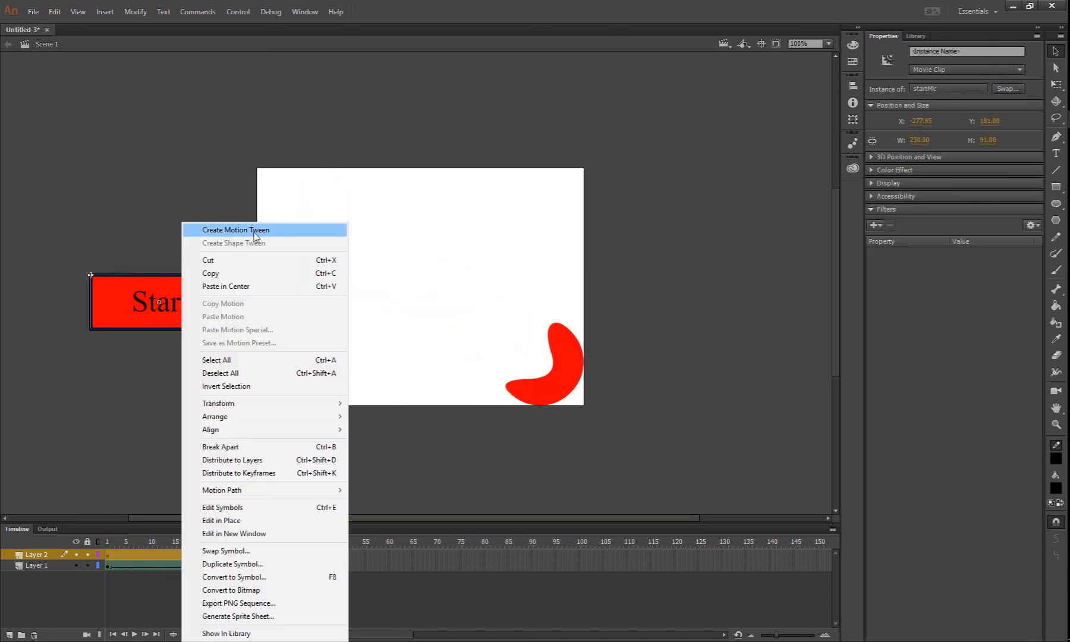
left_click(236, 230)
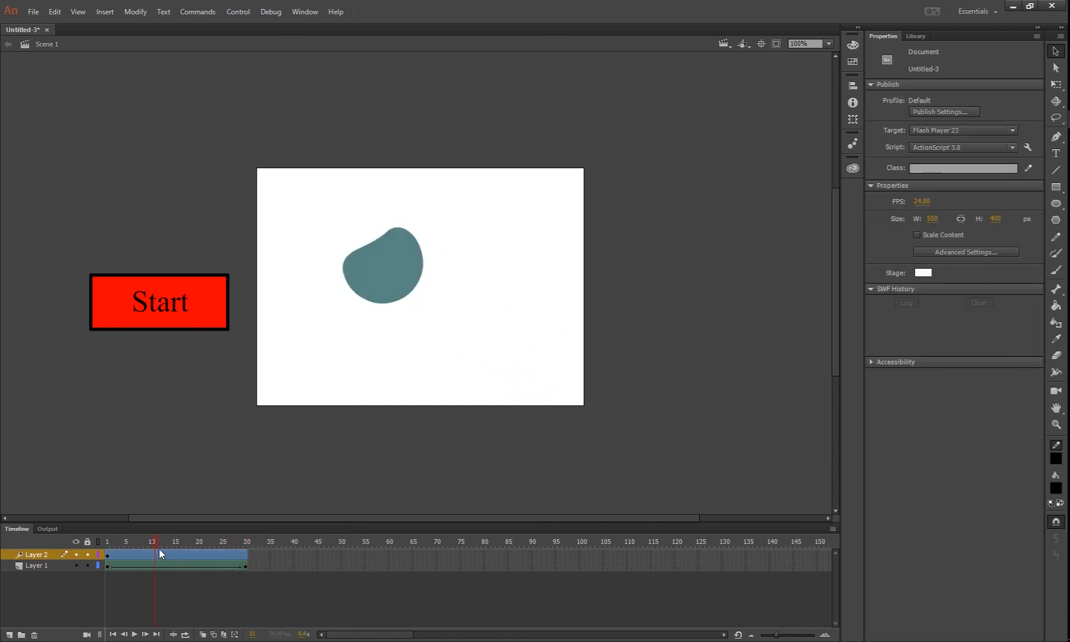
left_click(174, 541)
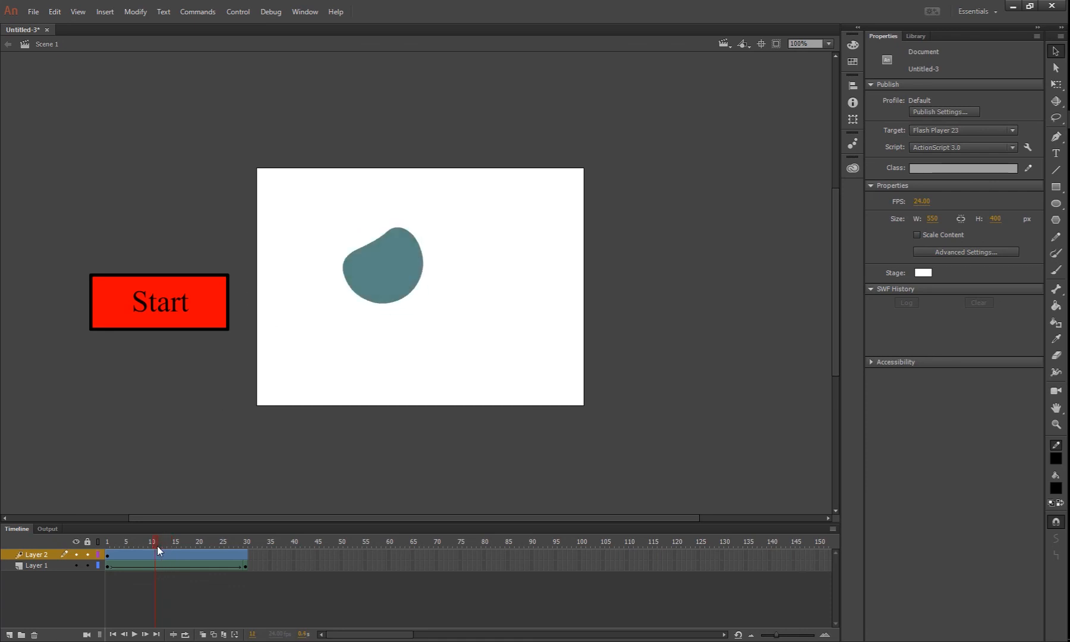
left_click_drag(156, 542, 152, 541)
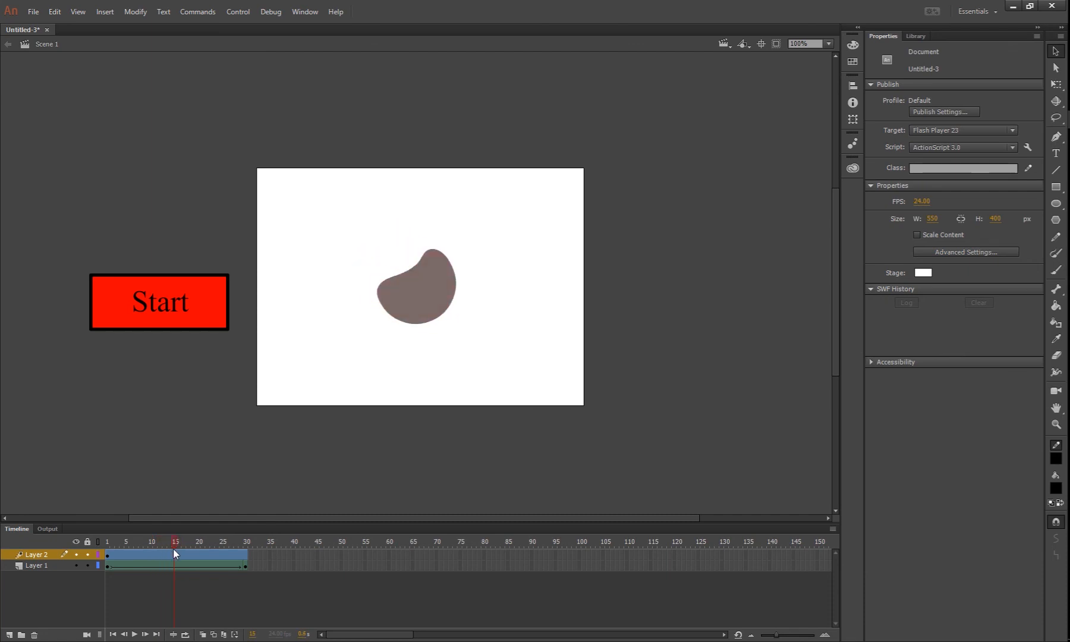
At frame 30, move the Start button to the stage centre so it flies in.
left_click_drag(158, 302, 235, 302)
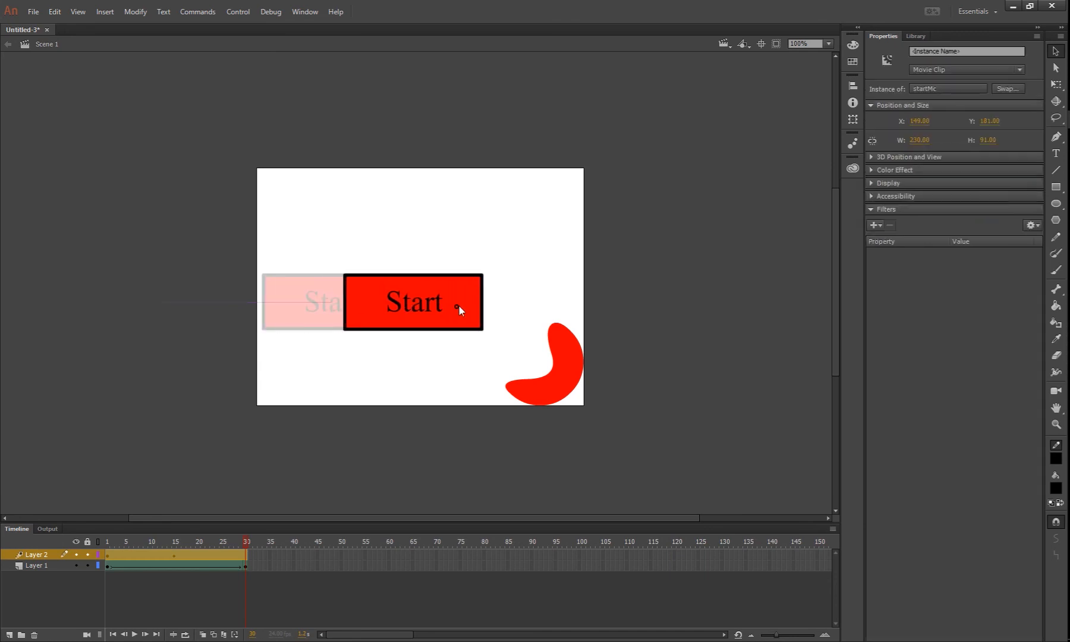
left_click_drag(412, 302, 419, 303)
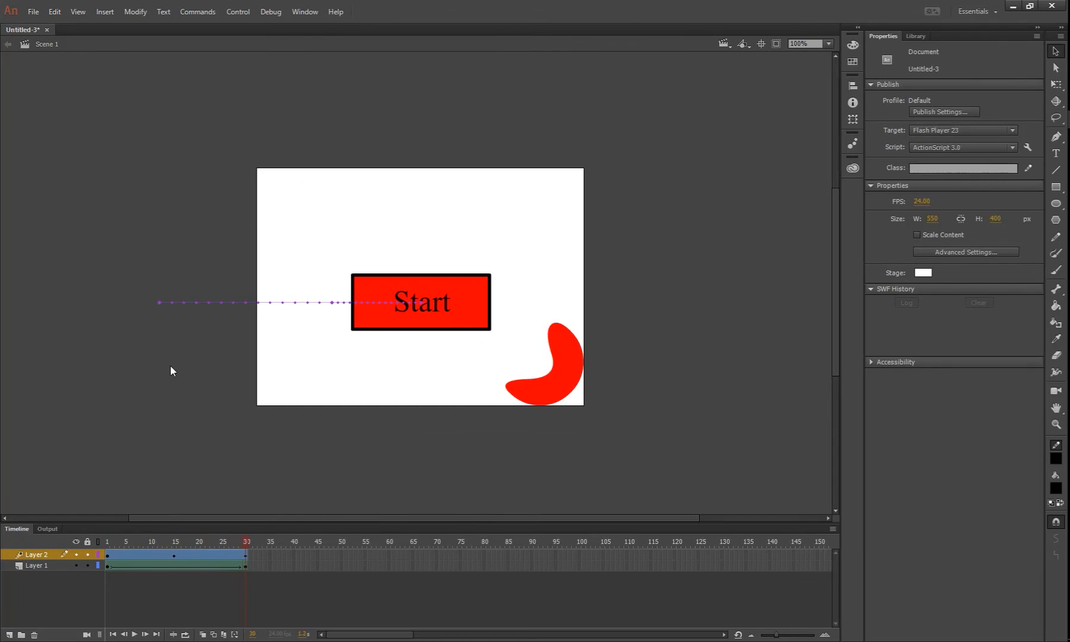
mouse_move(500, 346)
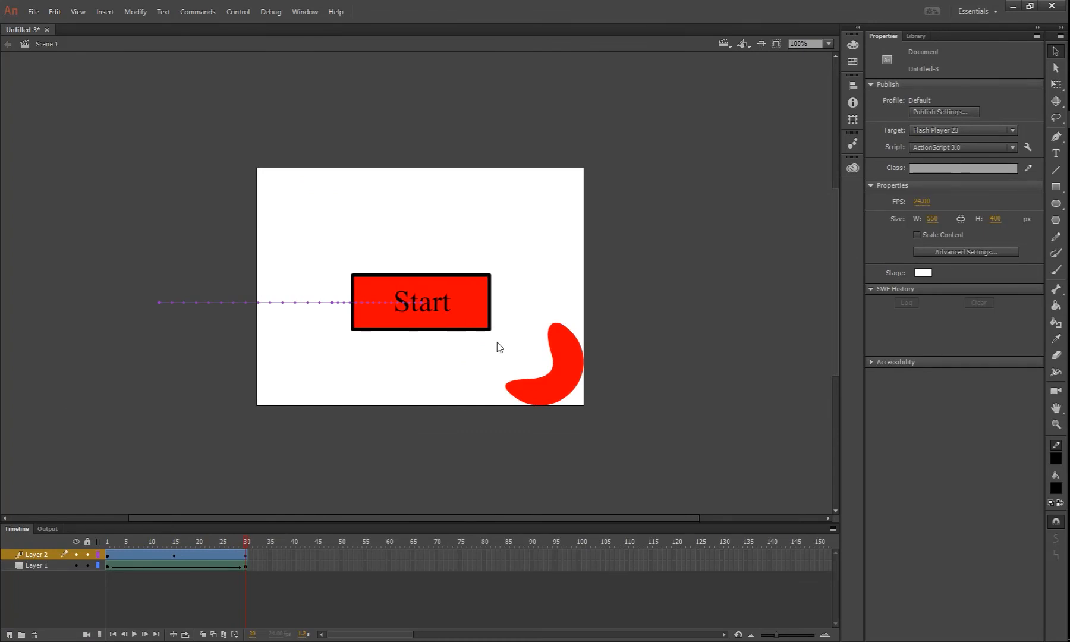